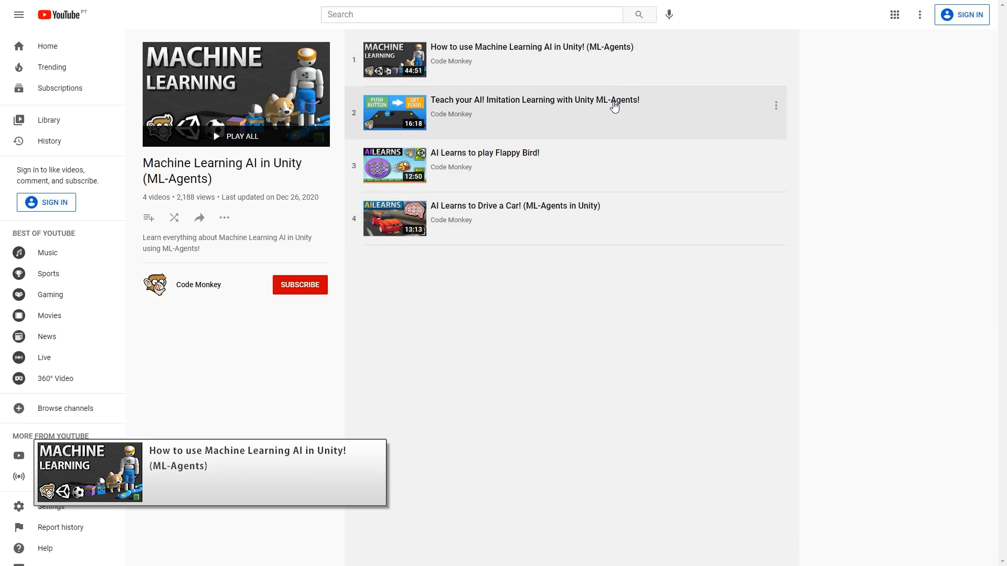
pyautogui.moveTo(767, 67)
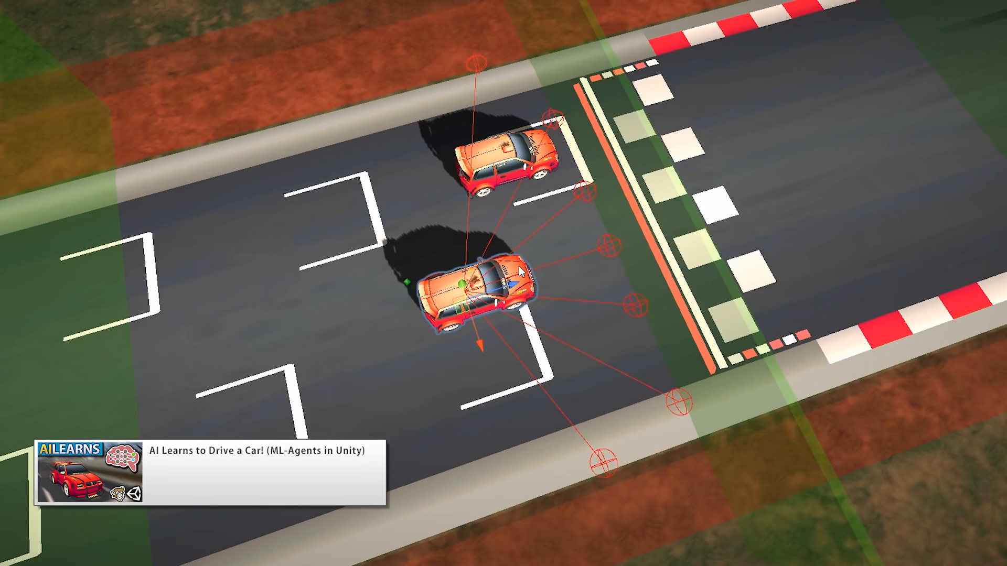
pyautogui.moveTo(569, 276)
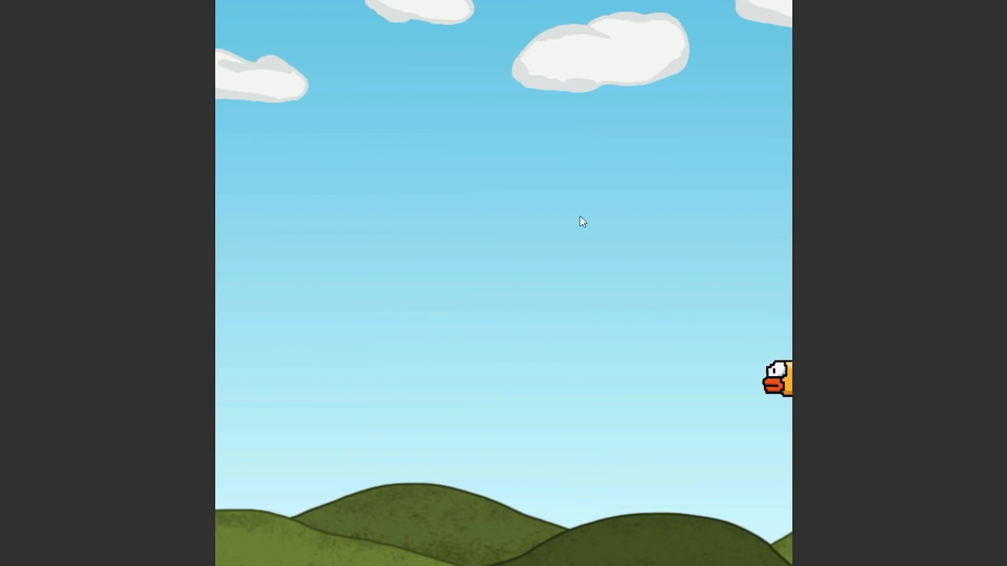
pyautogui.click(472, 340)
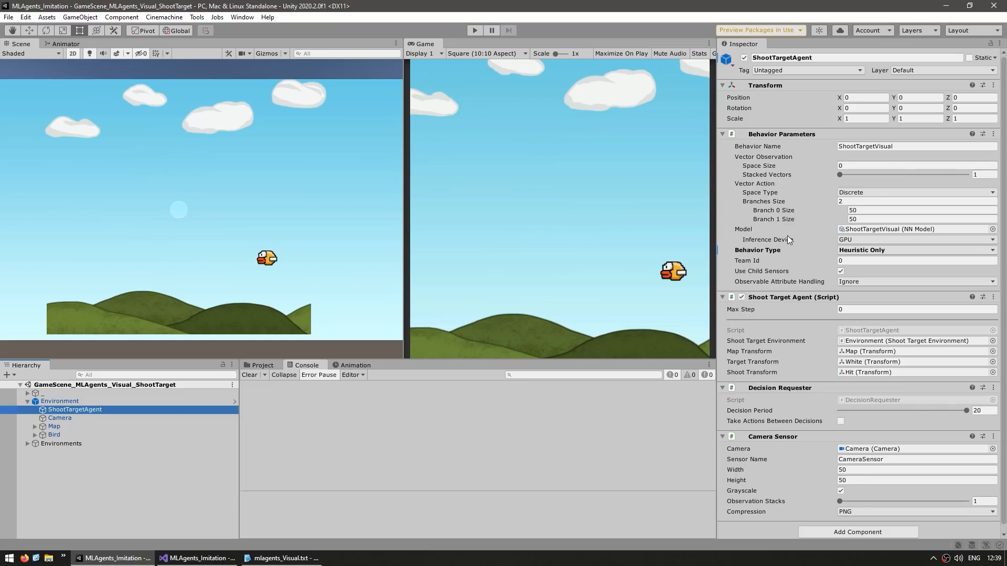
pyautogui.moveTo(800, 230)
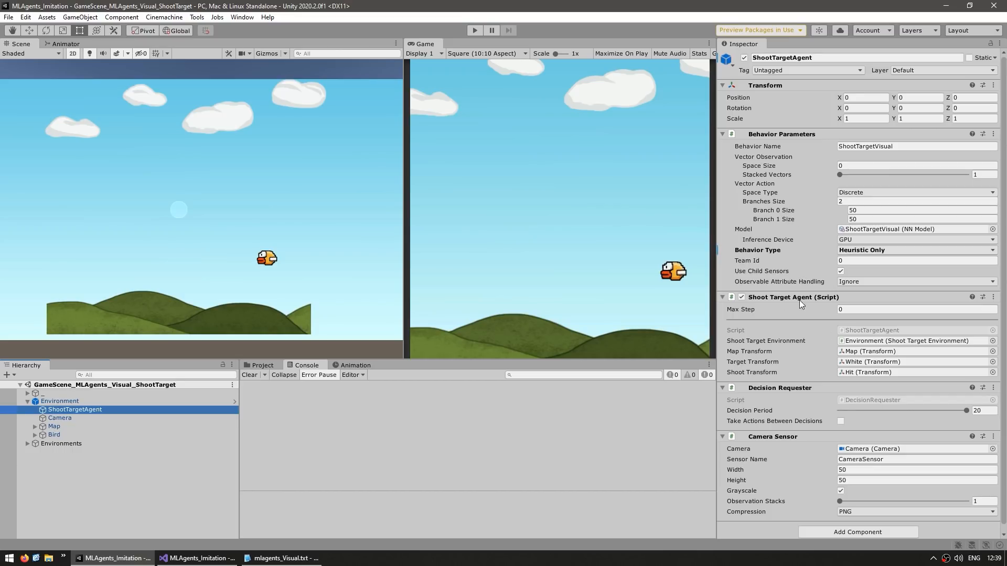
pyautogui.moveTo(782, 421)
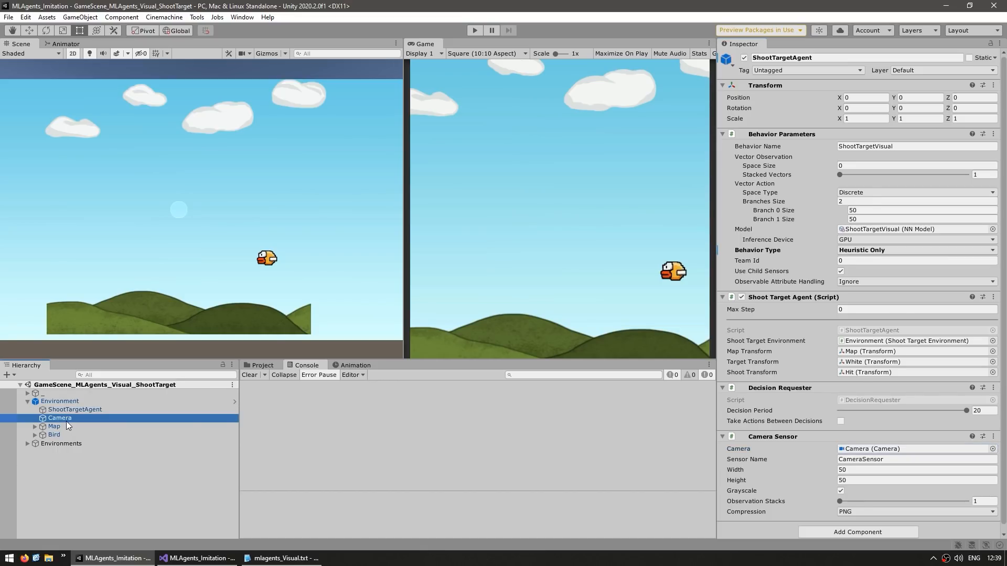
# Check the Camera's Culling Mask shows only VisionCamera, then expand Bird to reveal its White child.
pyautogui.click(60, 419)
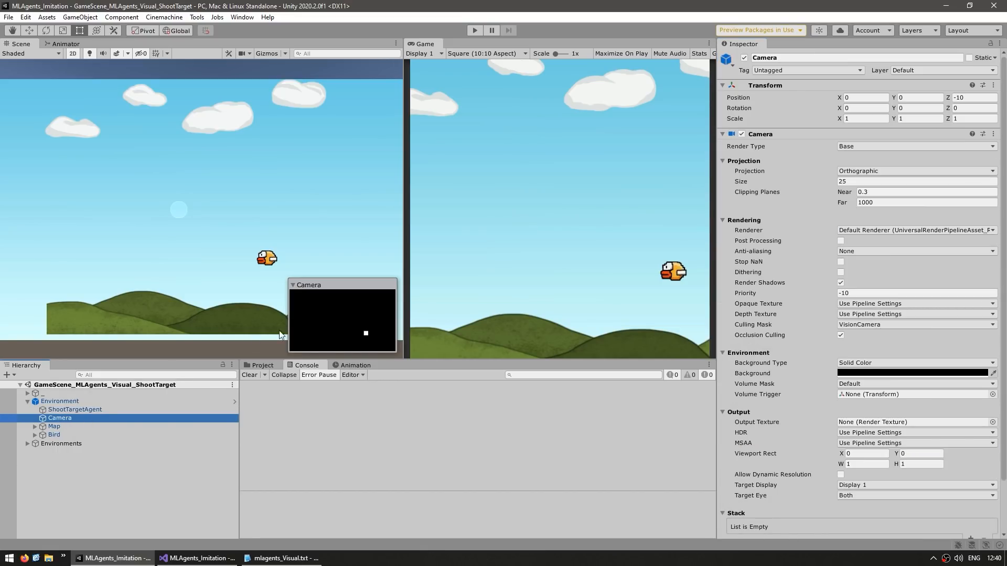
pyautogui.moveTo(774, 291)
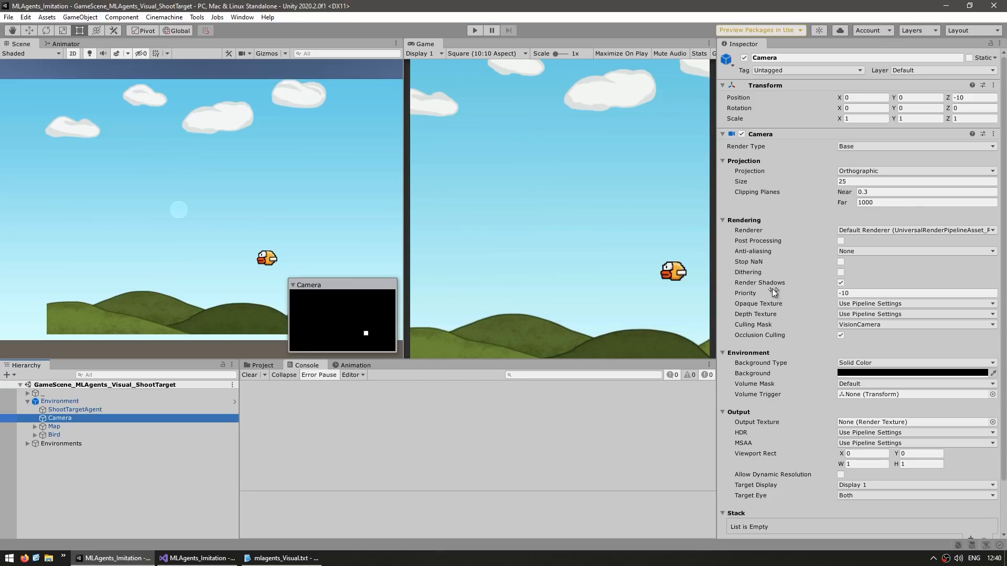
pyautogui.click(914, 324)
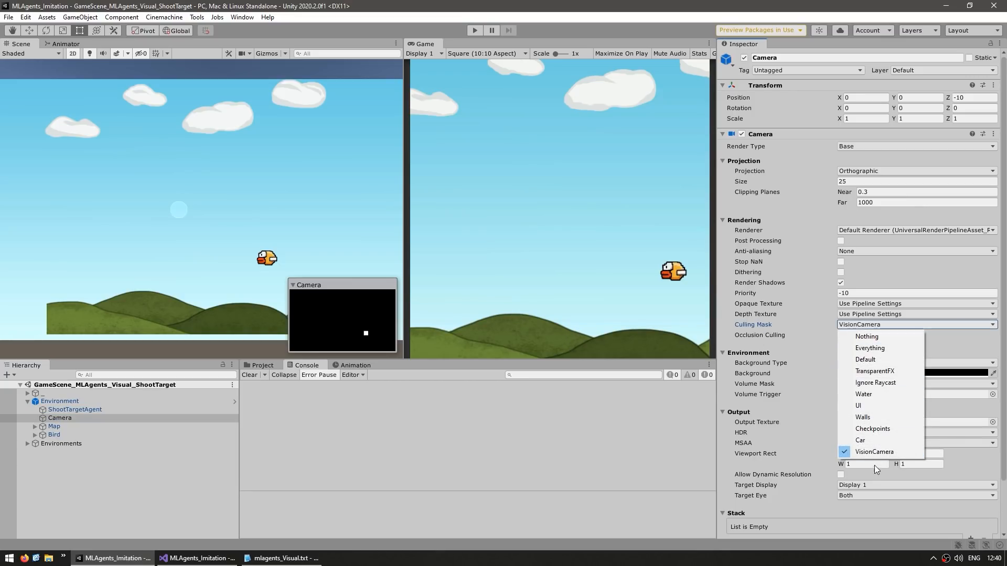
pyautogui.moveTo(875, 451)
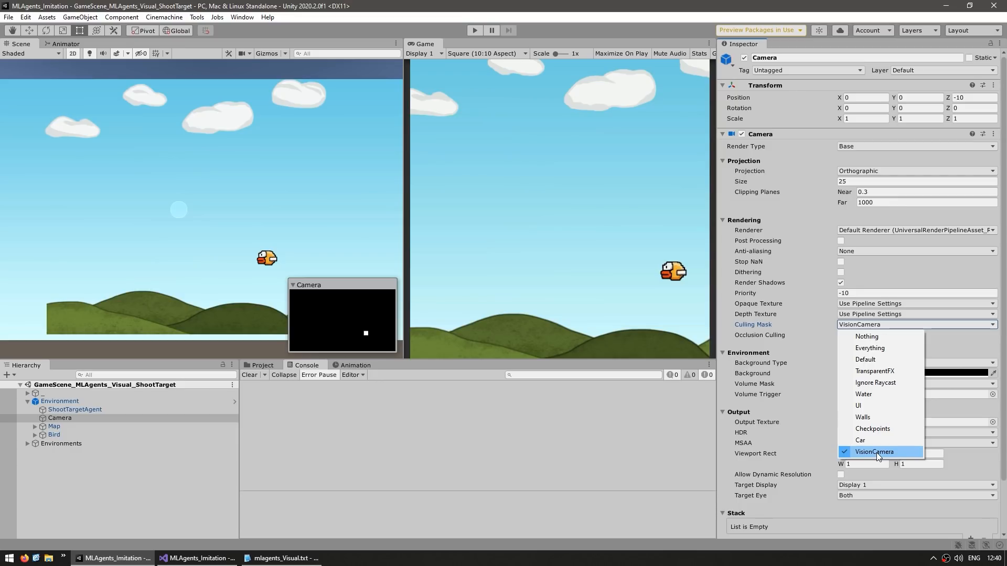
pyautogui.click(874, 451)
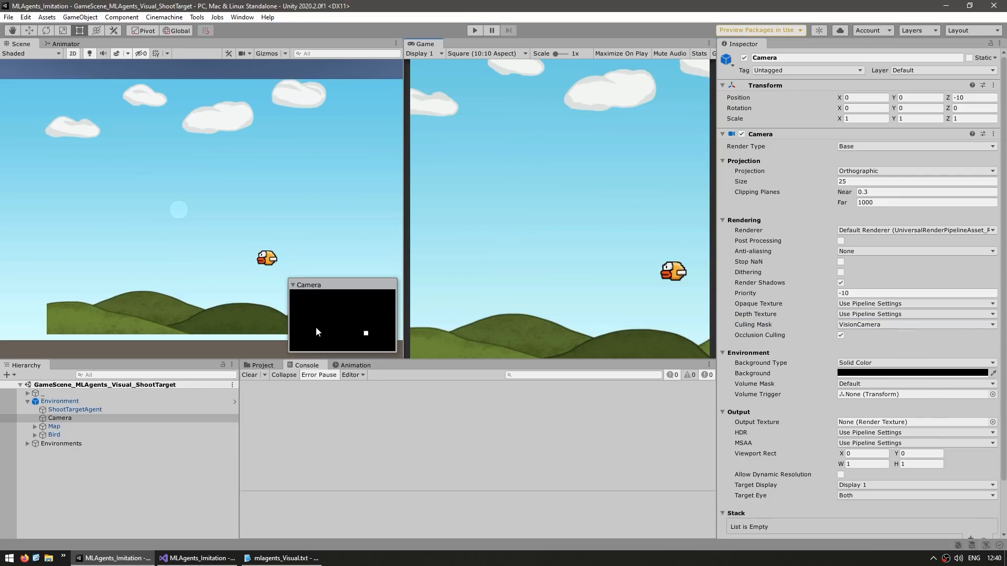
pyautogui.moveTo(369, 337)
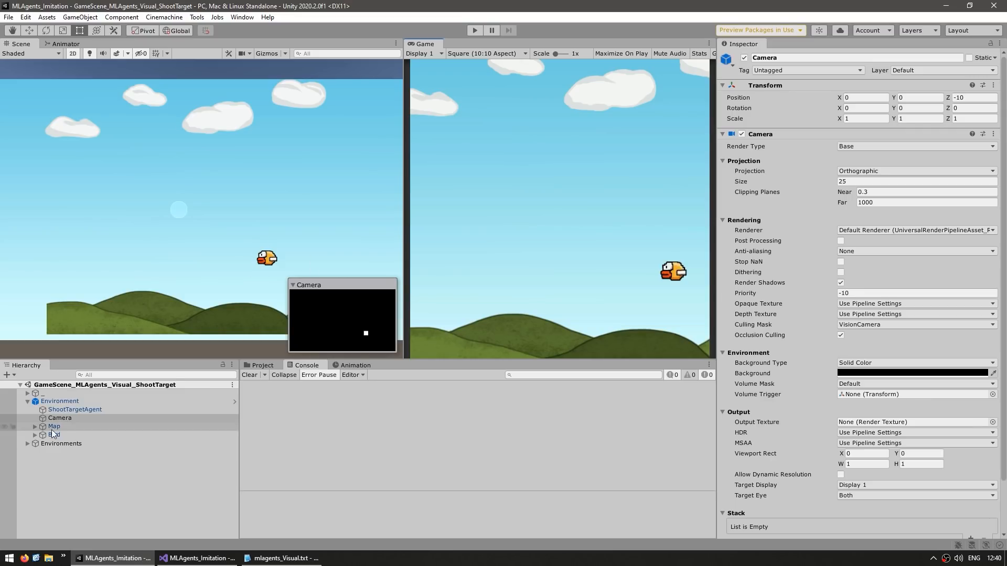
pyautogui.click(64, 442)
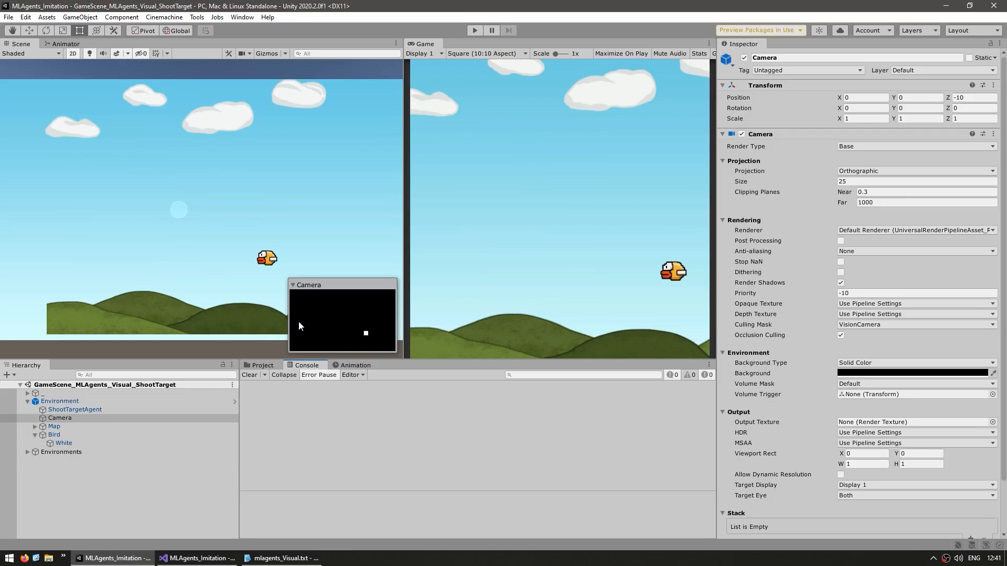
pyautogui.moveTo(251, 334)
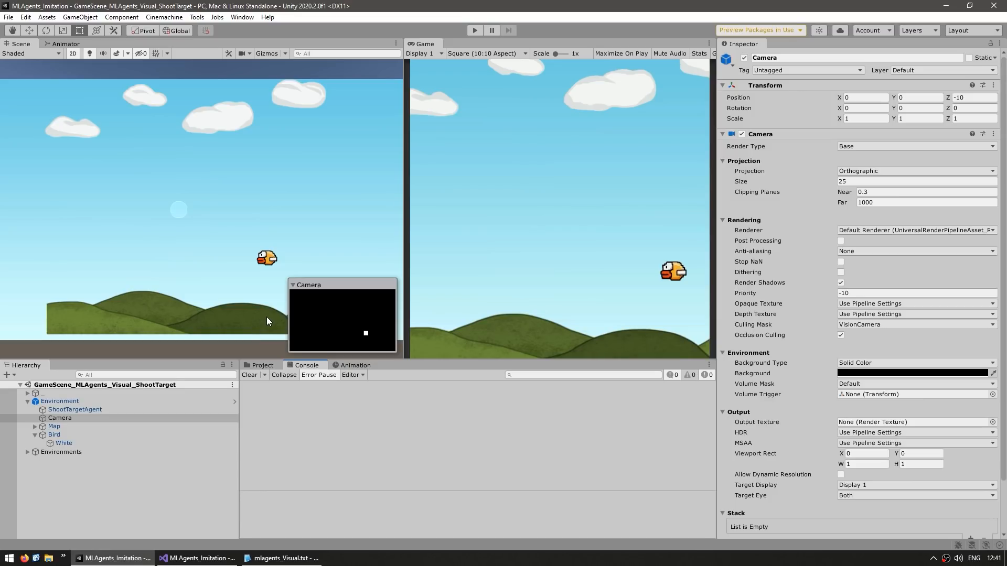
pyautogui.moveTo(588, 199)
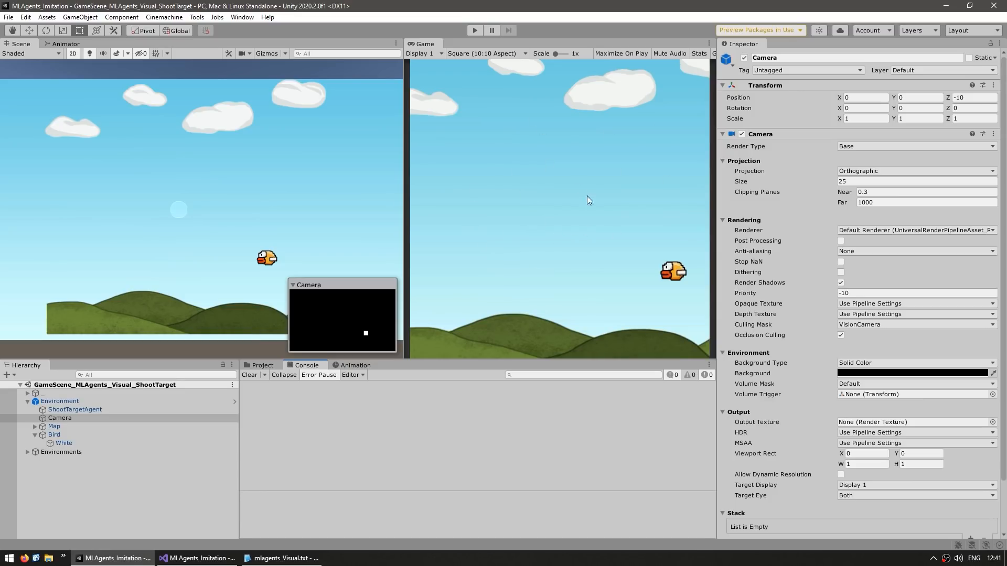
pyautogui.moveTo(557, 173)
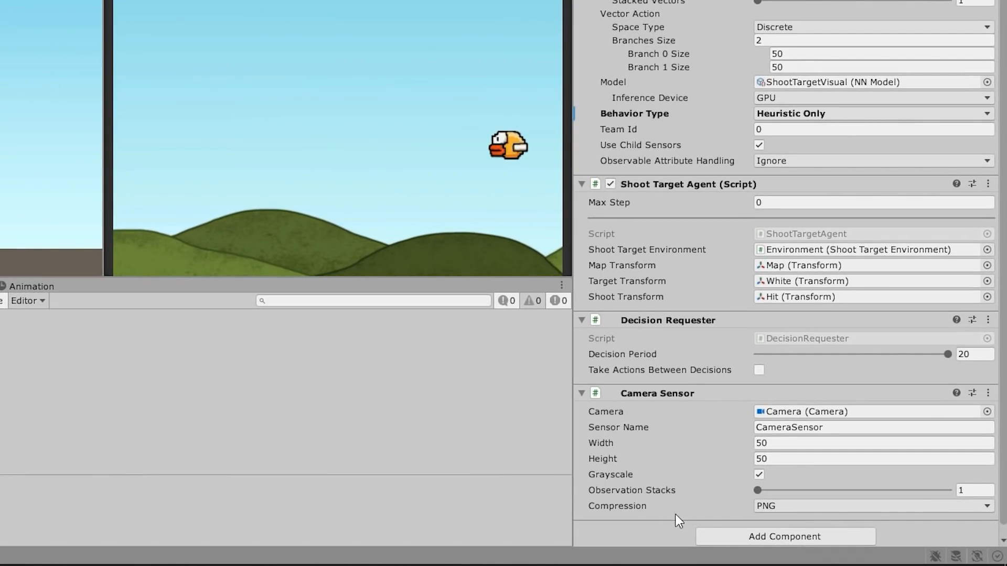
pyautogui.moveTo(604, 450)
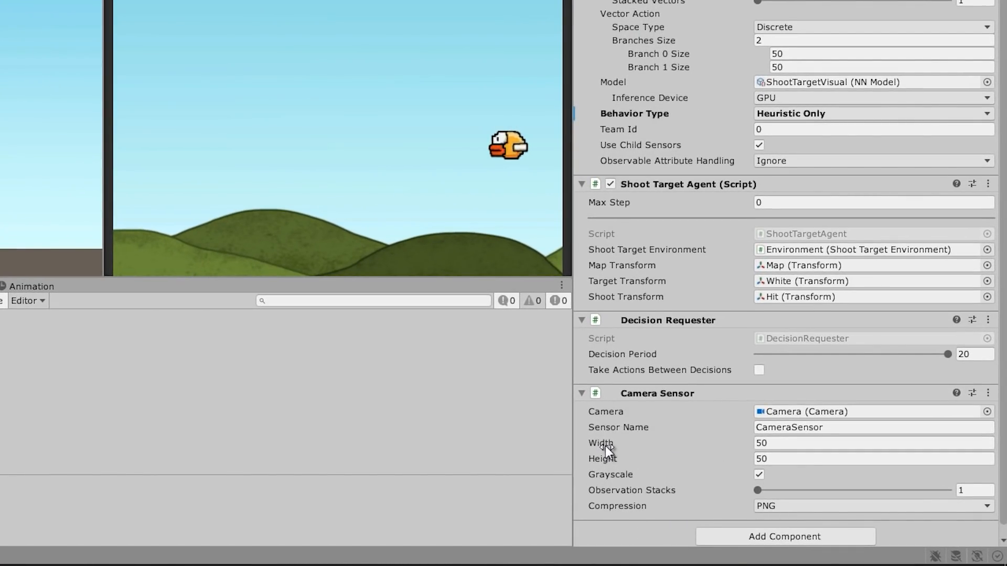
pyautogui.click(872, 458)
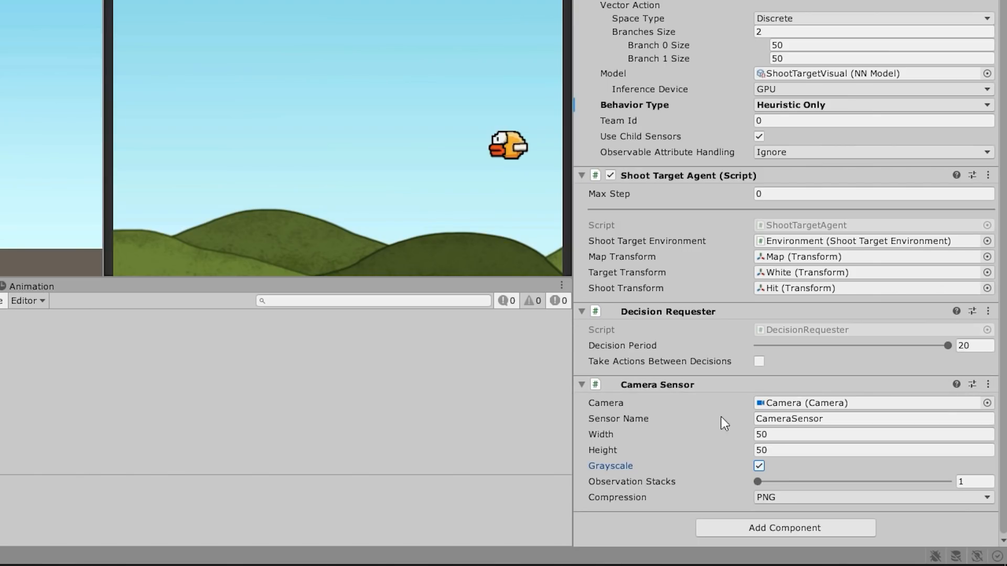
pyautogui.moveTo(678, 455)
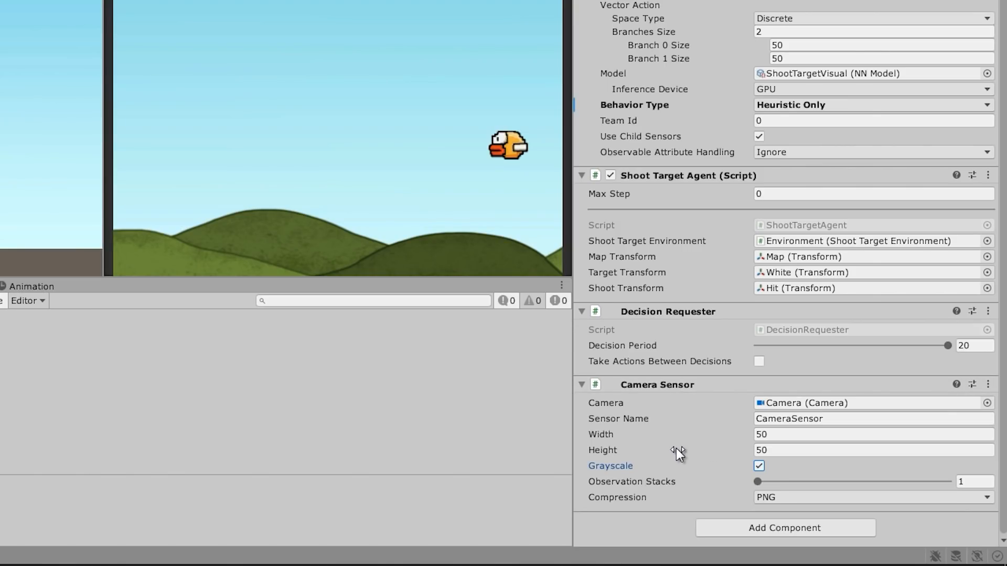
pyautogui.moveTo(720, 459)
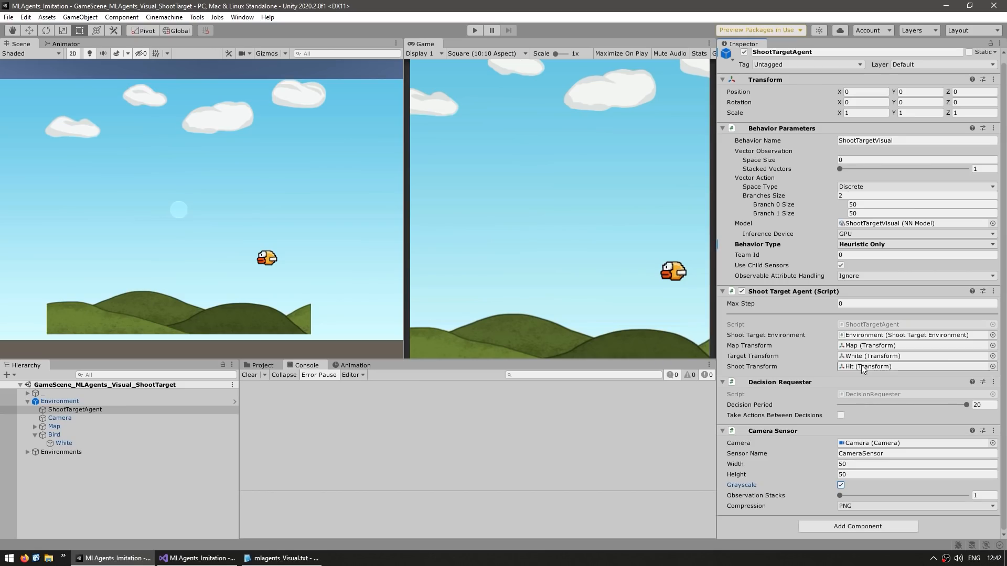
pyautogui.moveTo(759, 187)
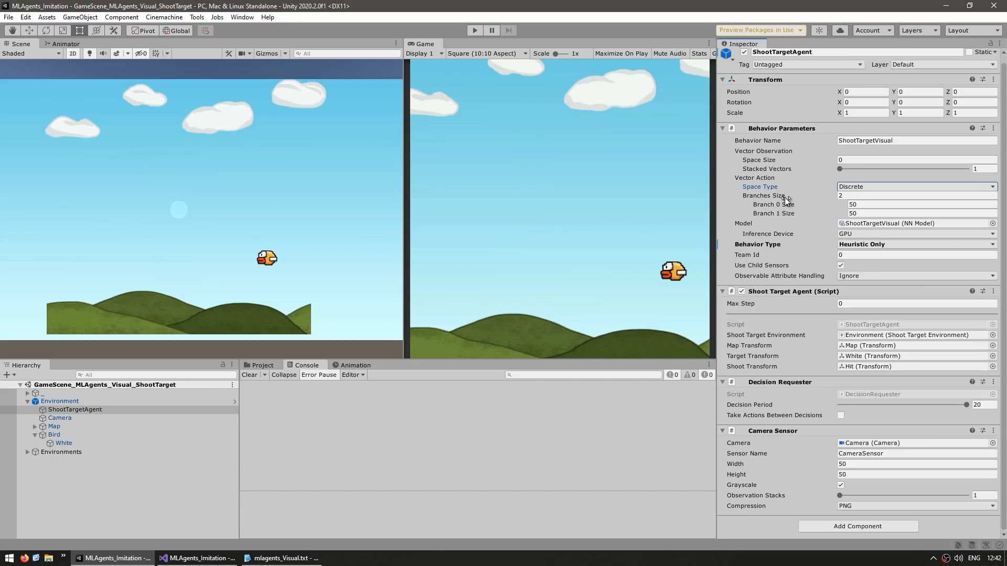
pyautogui.moveTo(737, 474)
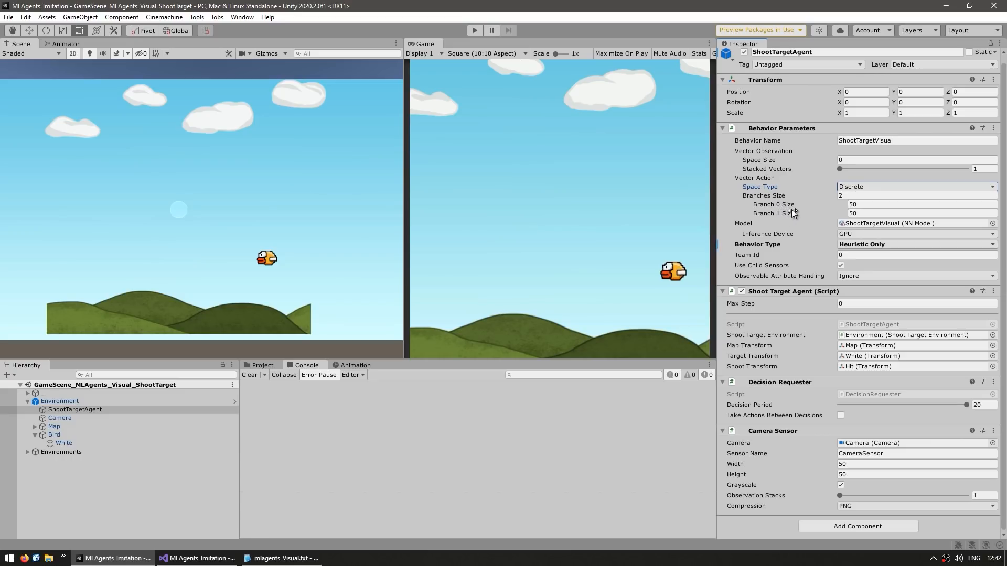
pyautogui.moveTo(793, 212)
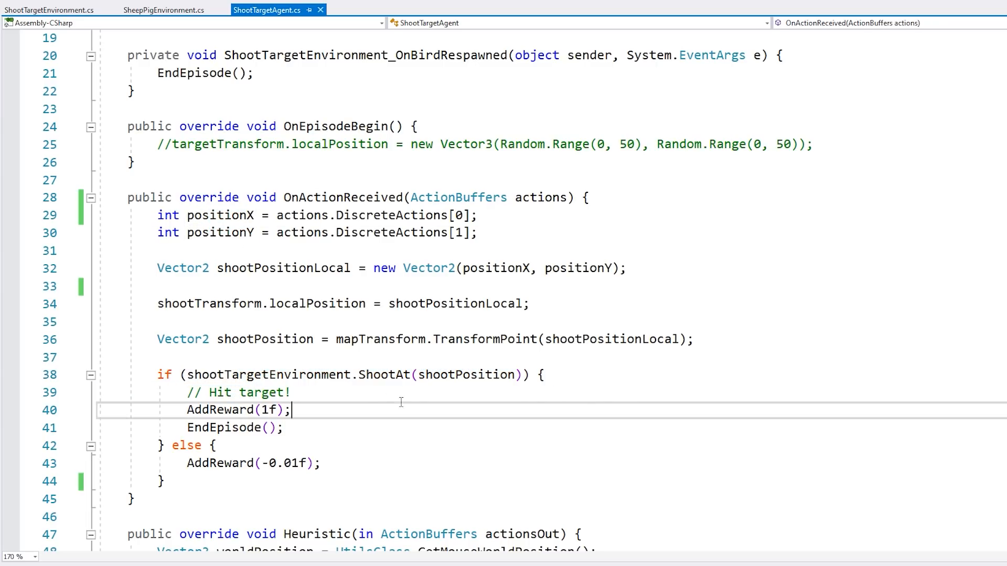
# Highlight the AddReward(1f) line in OnActionReceived that rewards a target hit.
pyautogui.doubleClick(219, 411)
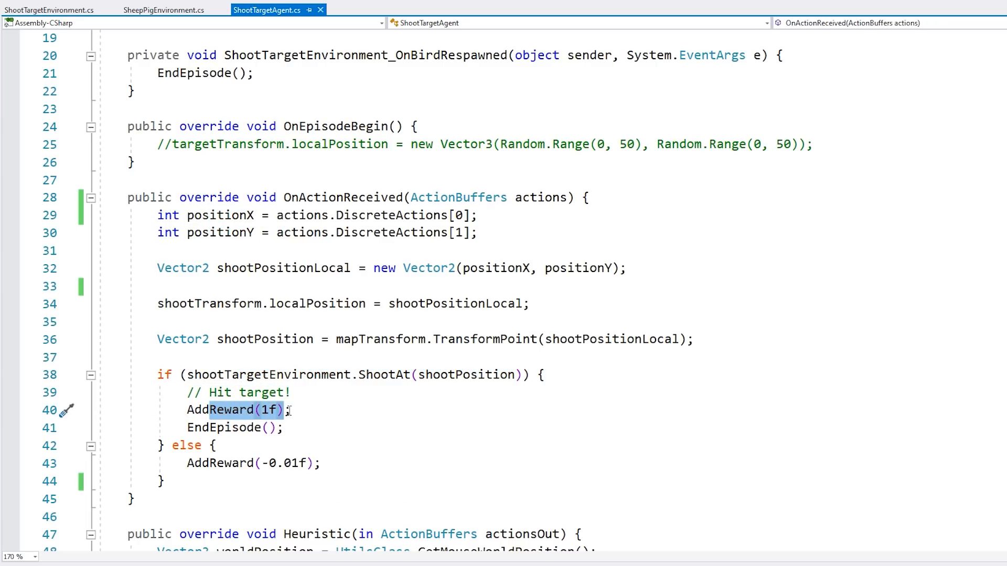
pyautogui.doubleClick(225, 428)
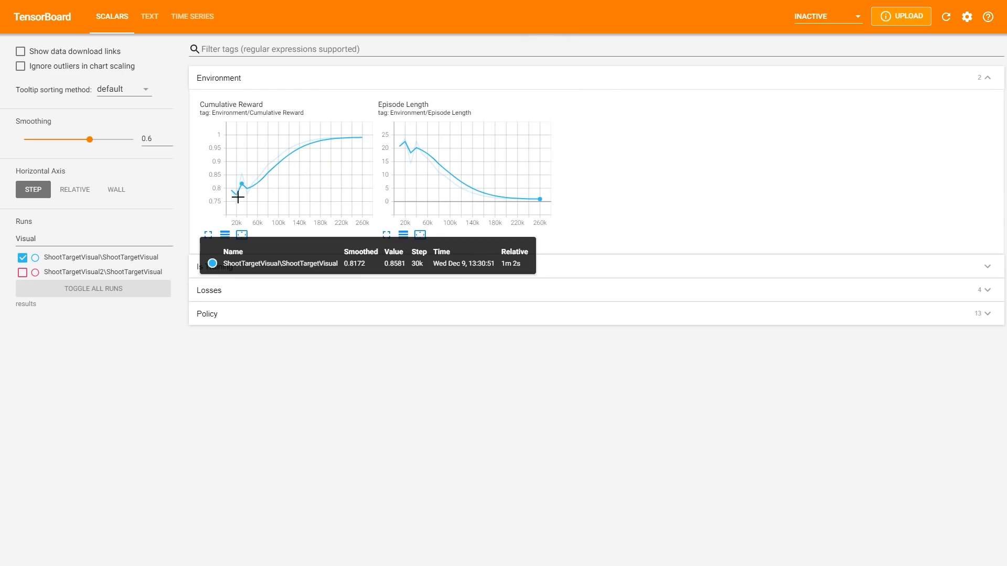
# Add the ShootTargetVisual2 run to the charts and fit the chart domain to all run data.
pyautogui.click(23, 271)
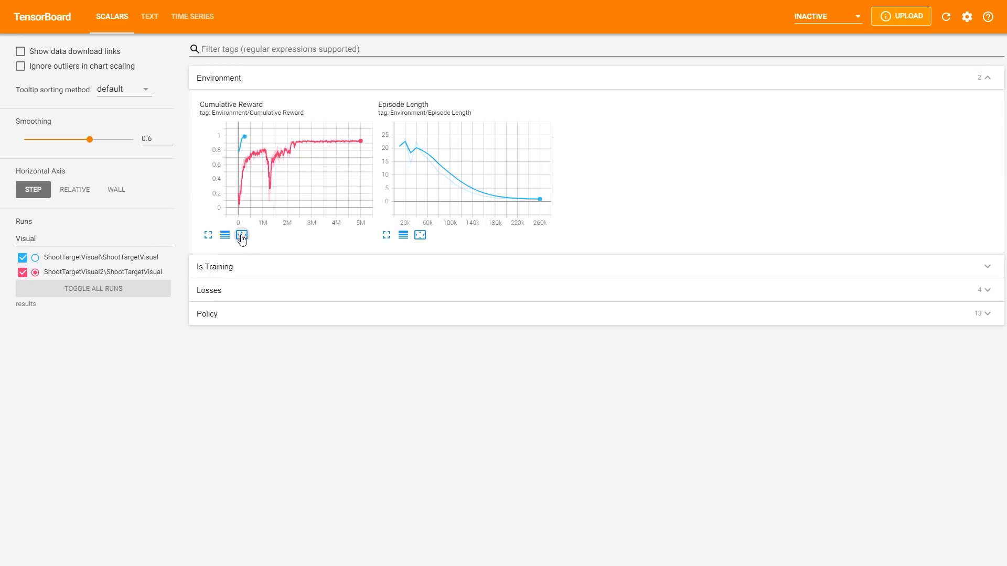
pyautogui.click(242, 234)
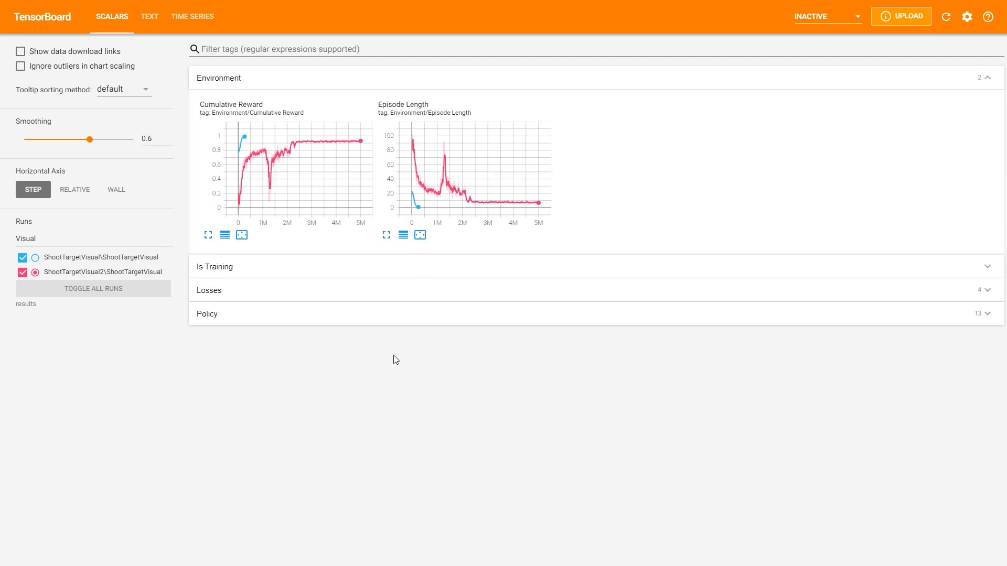
pyautogui.moveTo(240, 208)
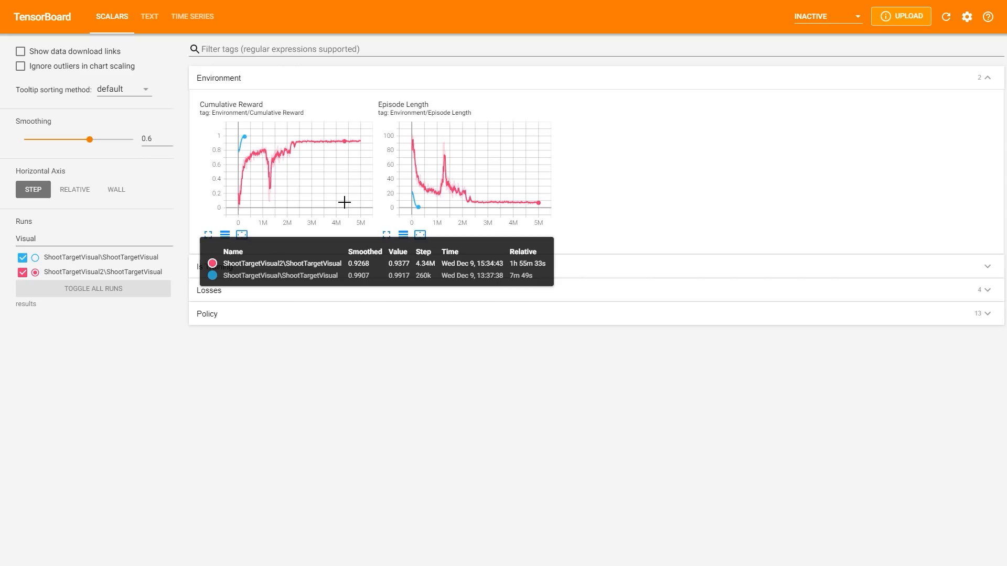
pyautogui.moveTo(456, 212)
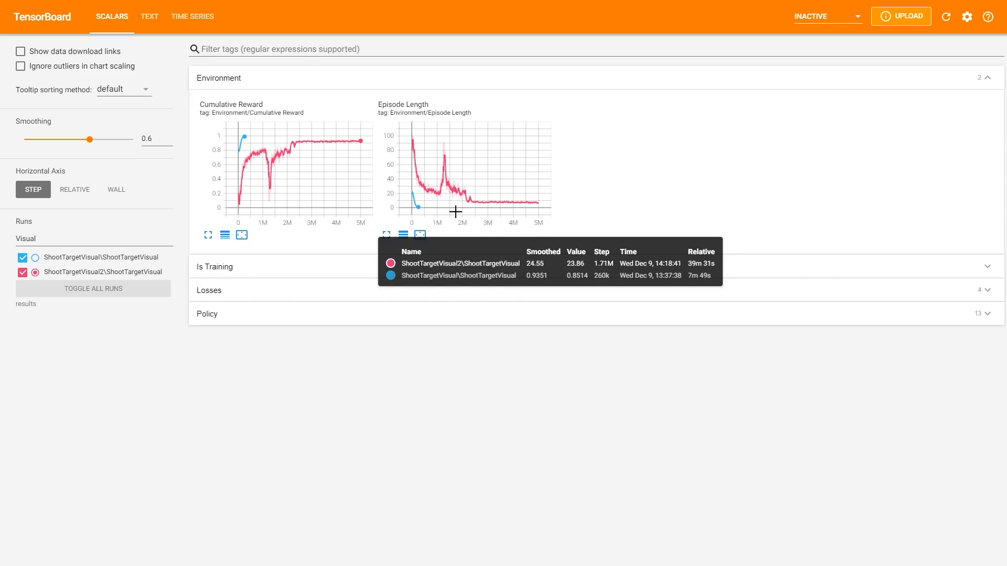
pyautogui.moveTo(478, 210)
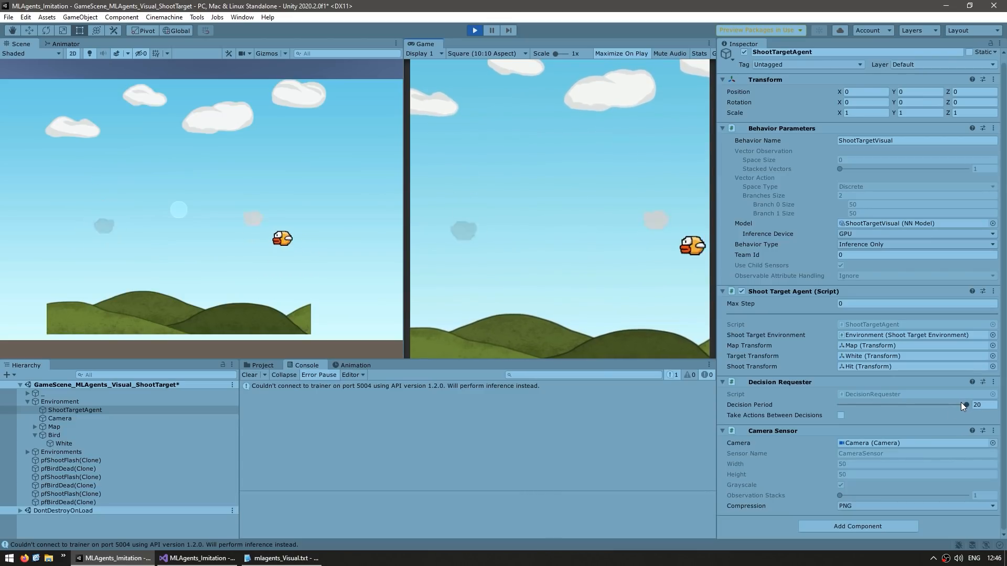
# Adjust a value on the ShootTargetAgent's components in the Inspector by dragging.
pyautogui.moveTo(962, 405); pyautogui.dragTo(838, 405)
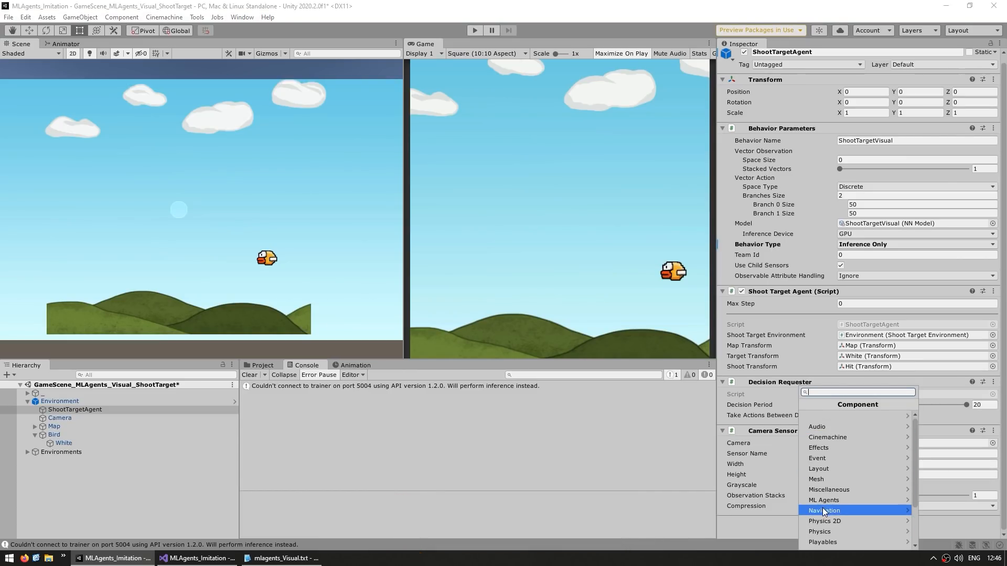
# Add an ML Agents Render Texture Sensor component to the ShootTargetAgent.
pyautogui.click(825, 500)
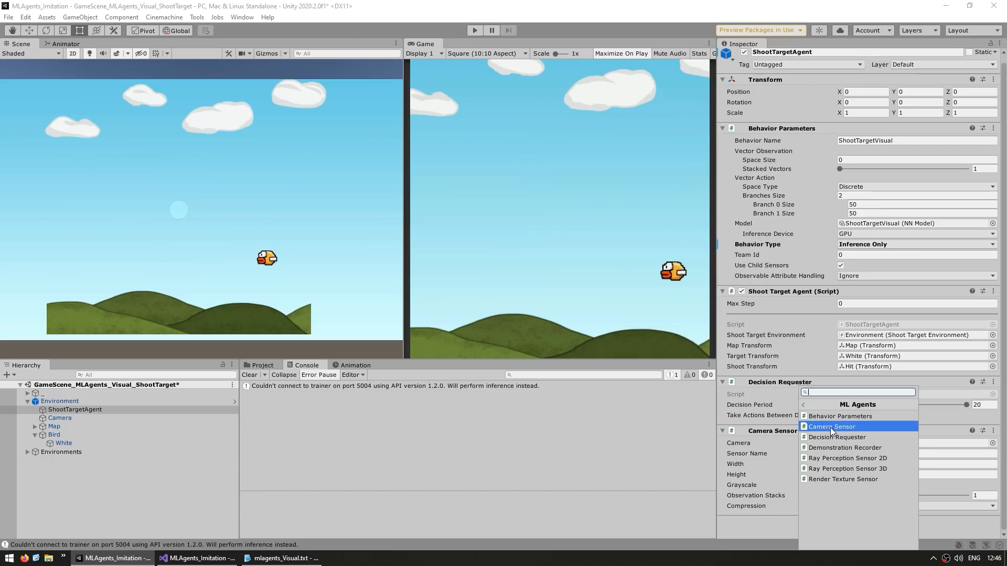
pyautogui.moveTo(841, 467)
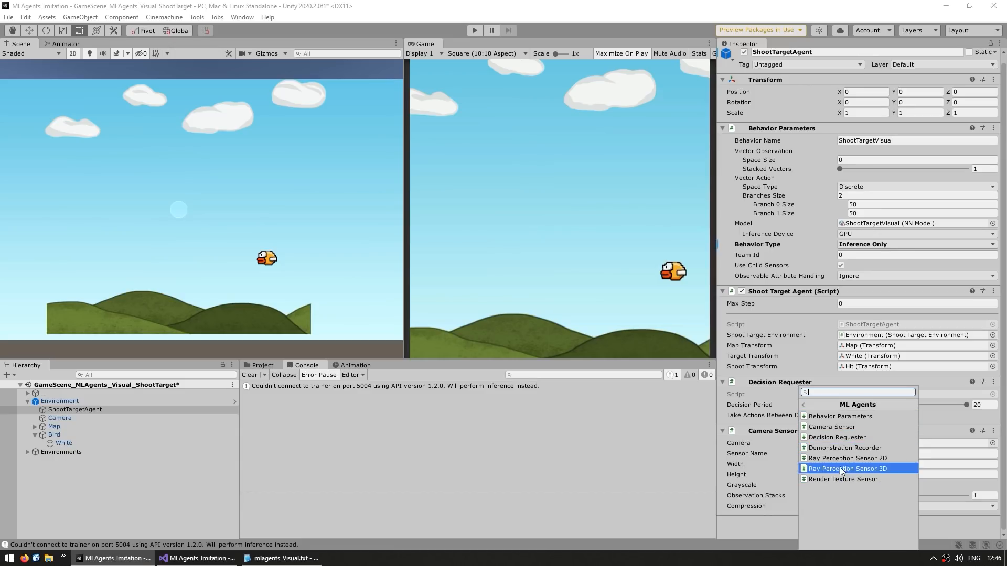
pyautogui.moveTo(843, 479)
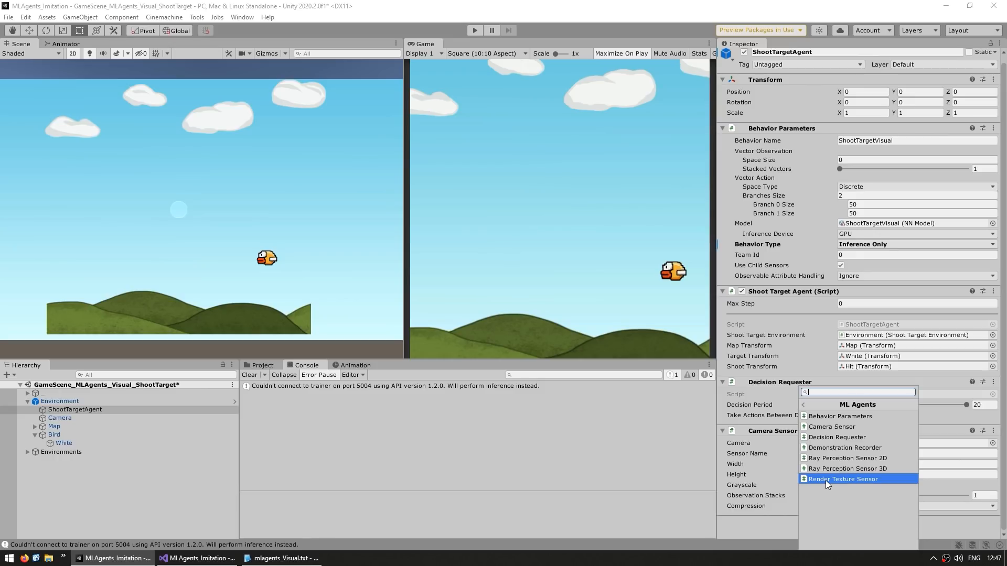
pyautogui.click(843, 479)
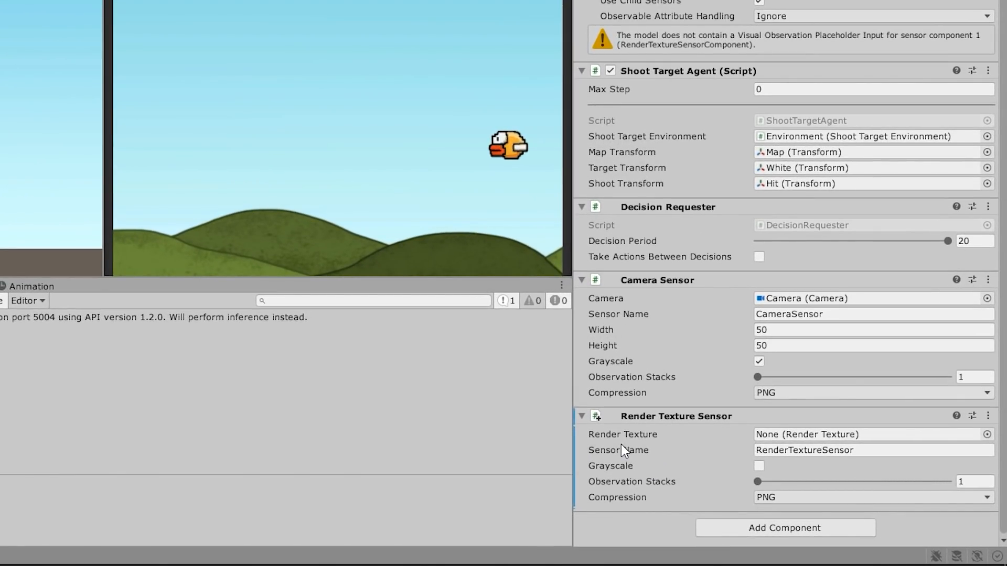
pyautogui.click(867, 313)
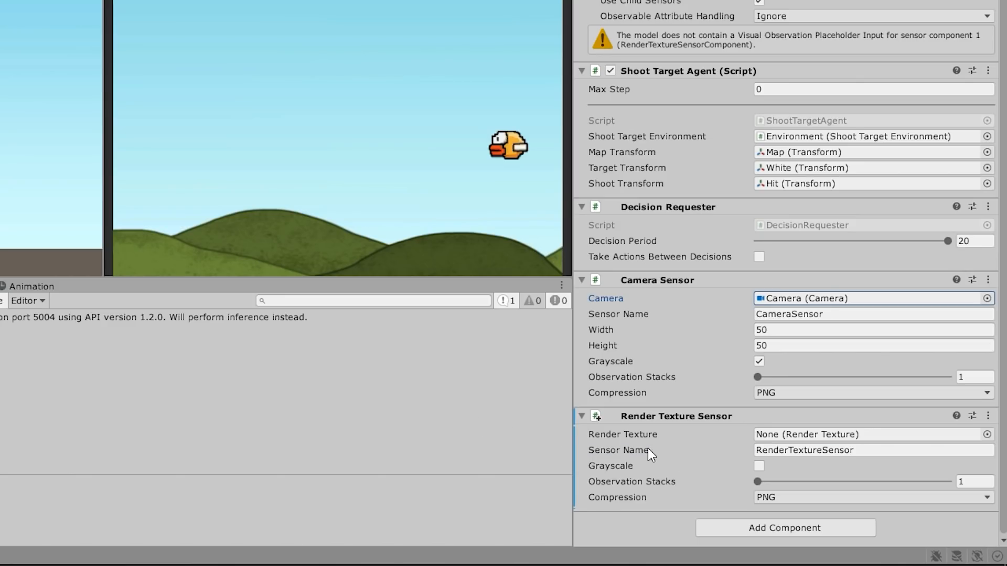
pyautogui.click(867, 450)
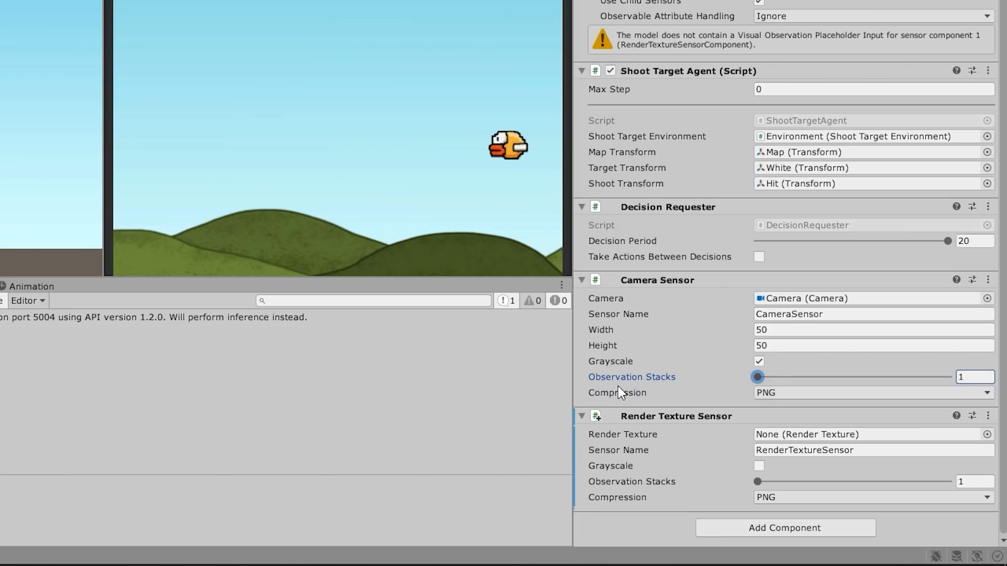
pyautogui.moveTo(615, 377)
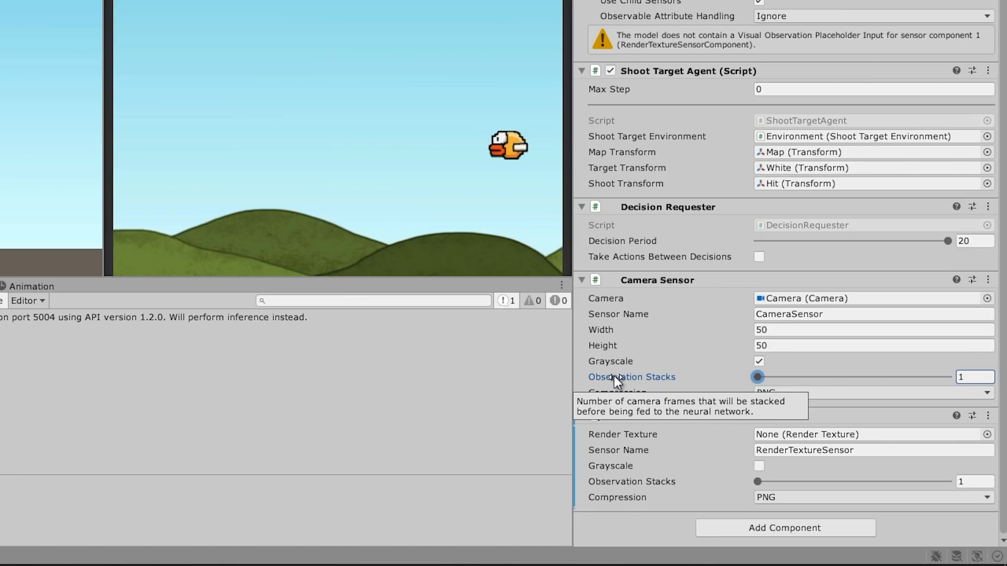
pyautogui.moveTo(756, 378); pyautogui.dragTo(795, 409)
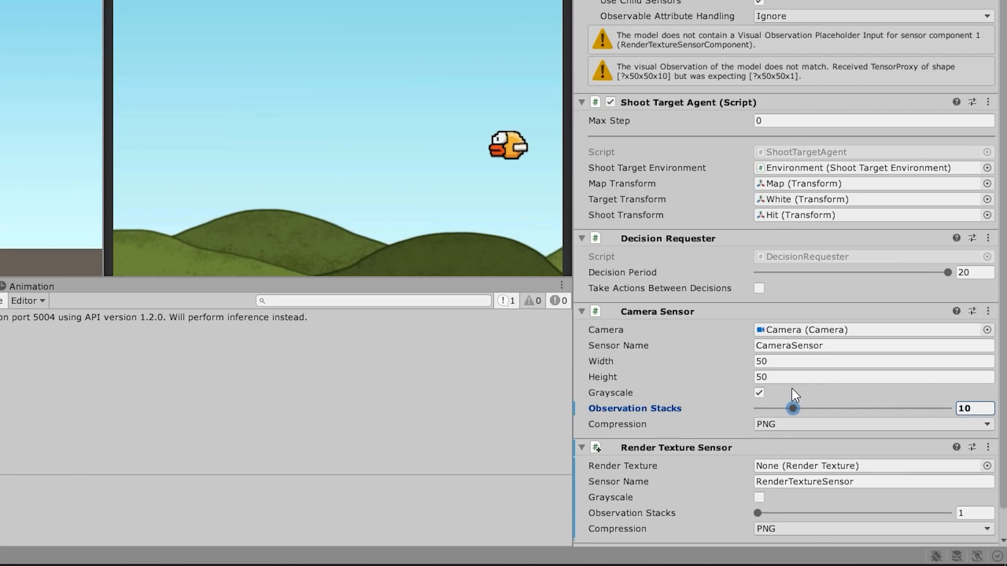
pyautogui.moveTo(668, 411)
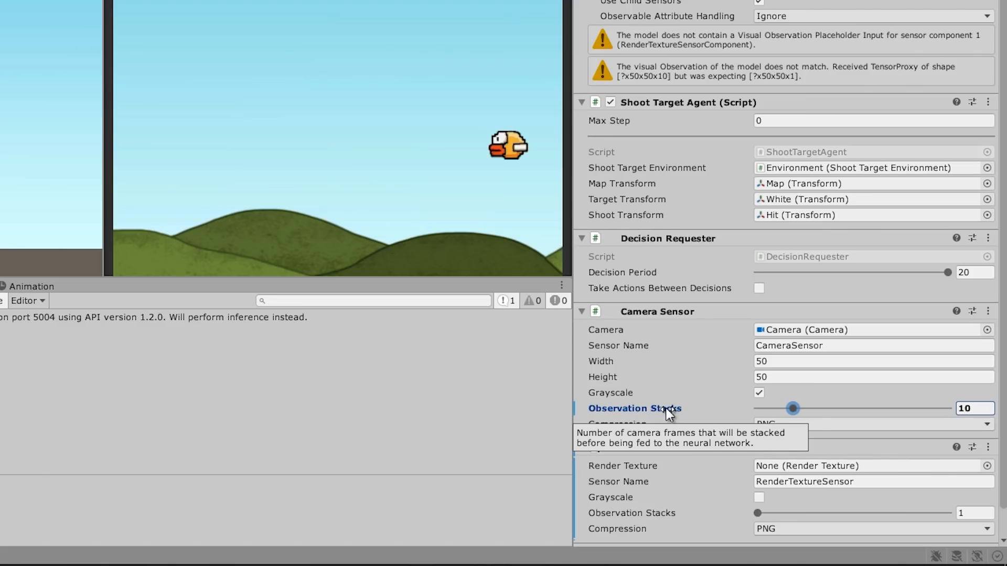
pyautogui.moveTo(535, 160)
pyautogui.write('1')
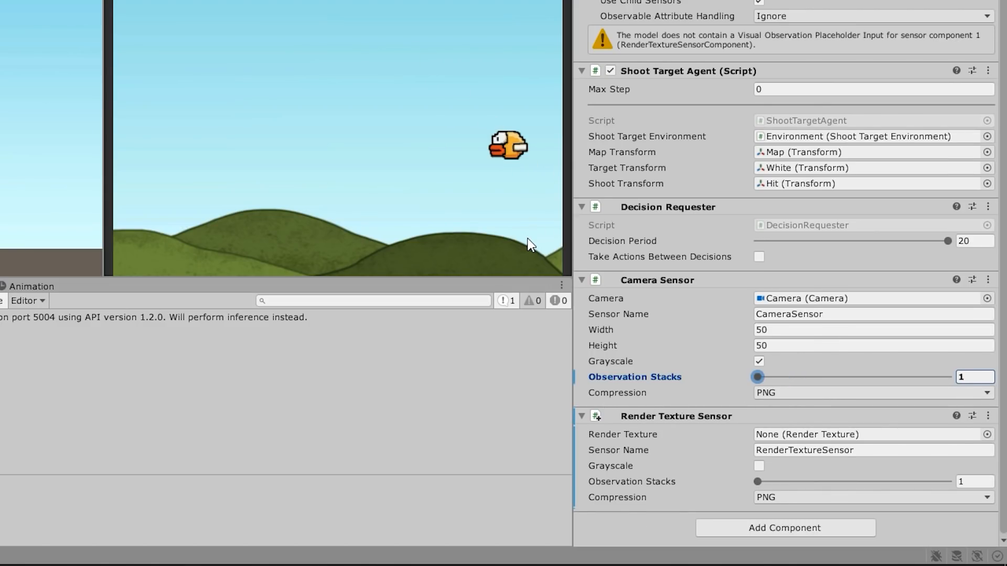
pyautogui.click(870, 392)
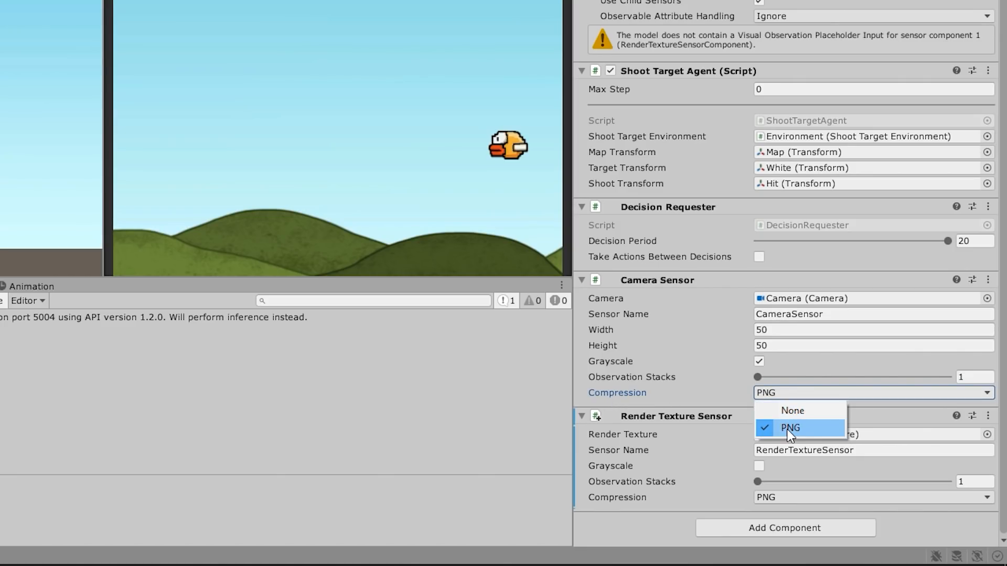
pyautogui.click(791, 428)
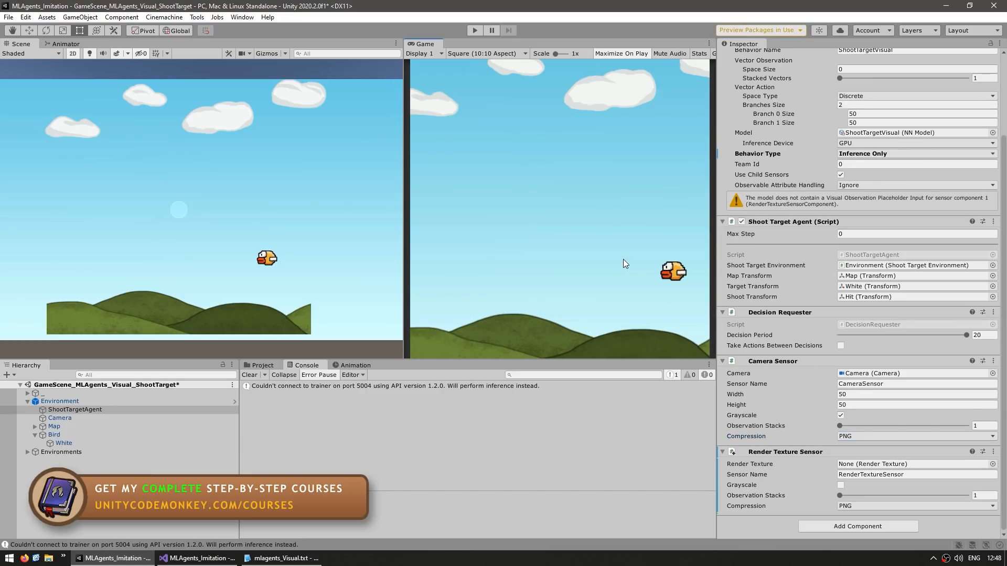
pyautogui.moveTo(770, 441)
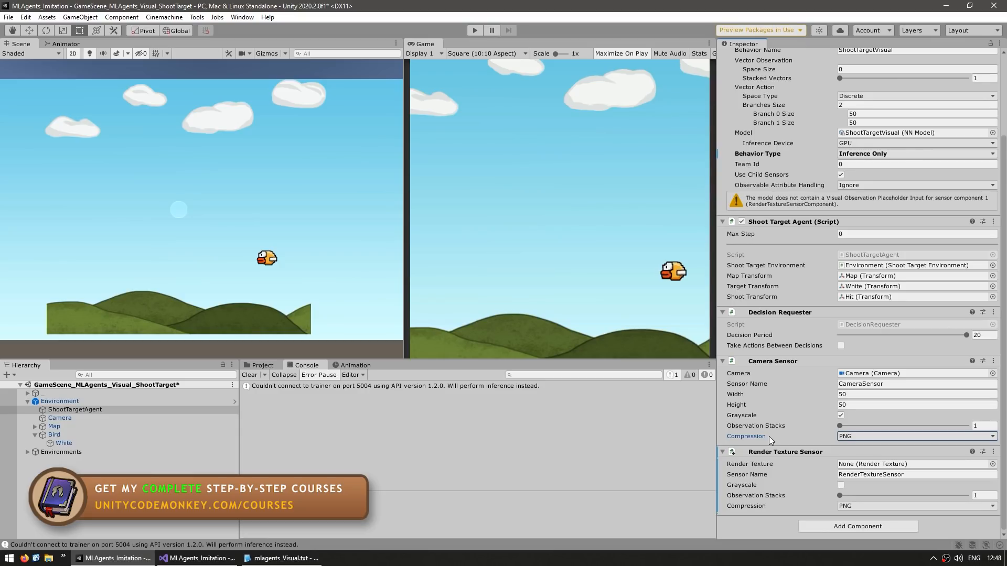
pyautogui.click(915, 437)
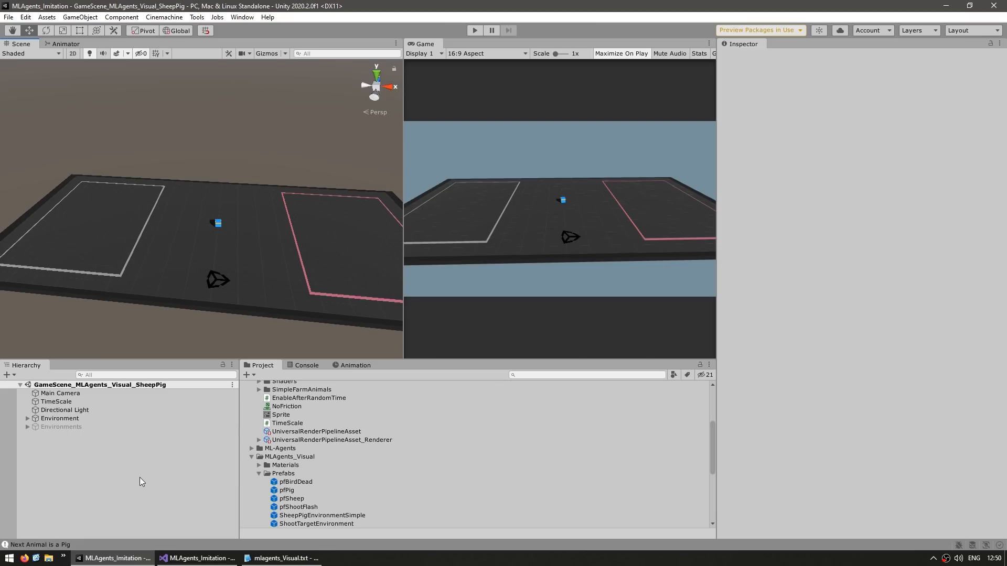
# Select the environment object in the Hierarchy to reach the SheepPigEnvironment script.
pyautogui.click(60, 419)
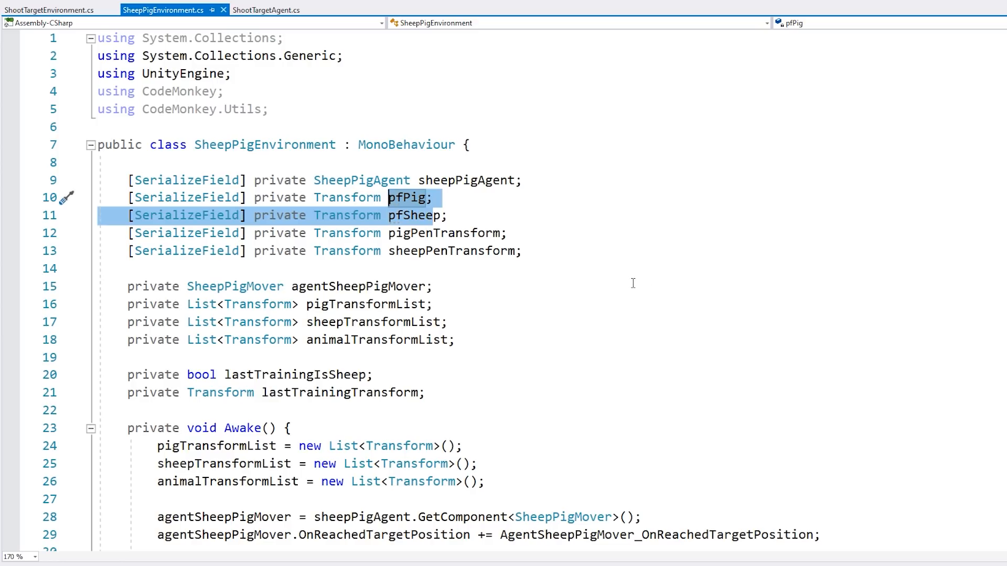
# Scroll through SheepPigMover.cs and select its whole FixedUpdate method.
pyautogui.scroll(-3)
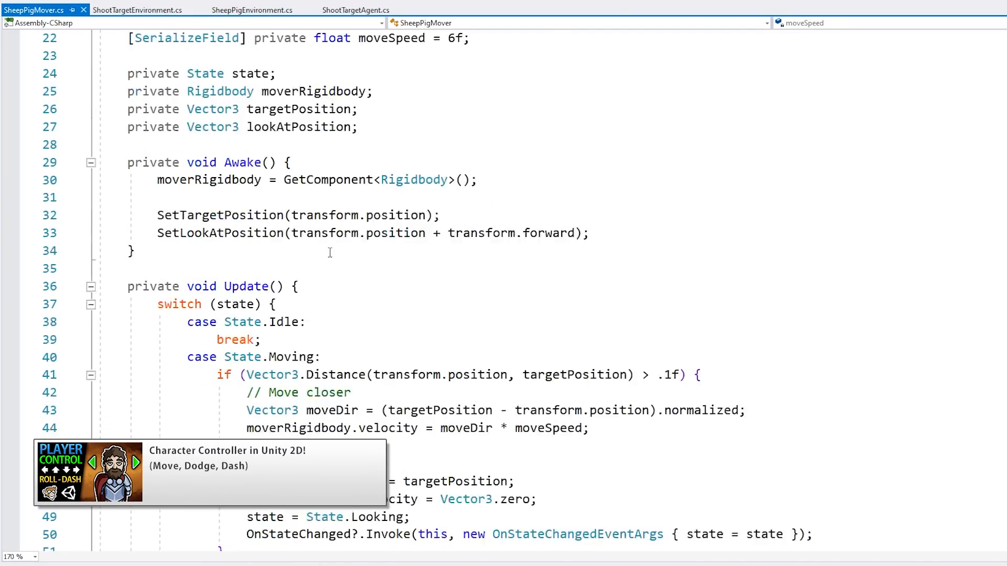
pyautogui.scroll(-3)
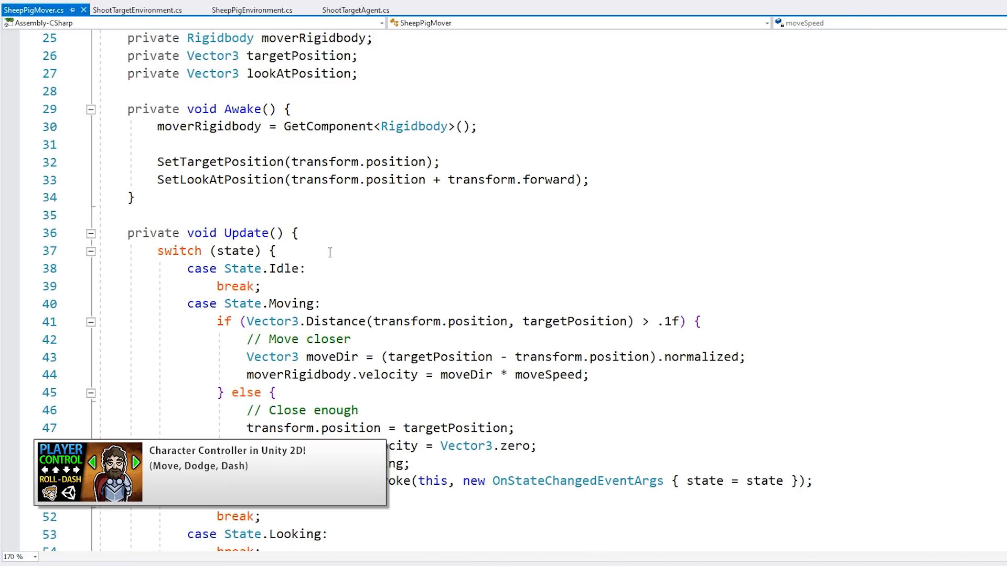
pyautogui.scroll(-3)
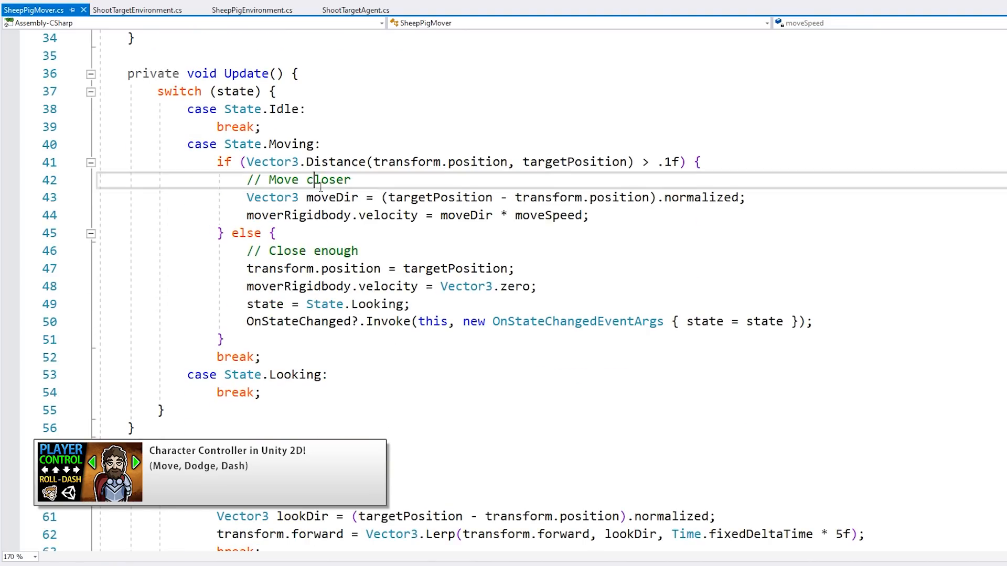
pyautogui.scroll(-3)
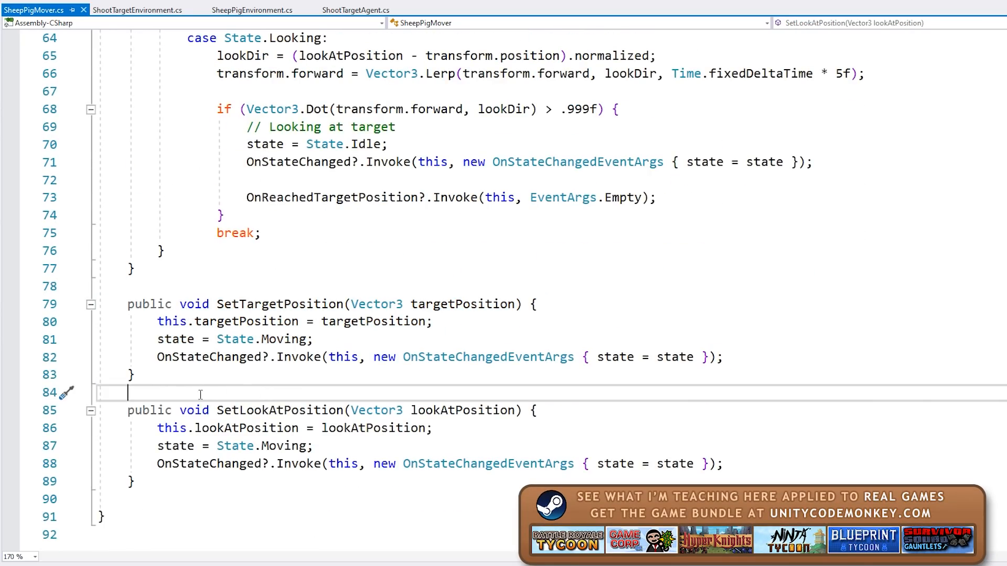
pyautogui.moveTo(128, 394); pyautogui.dragTo(128, 500)
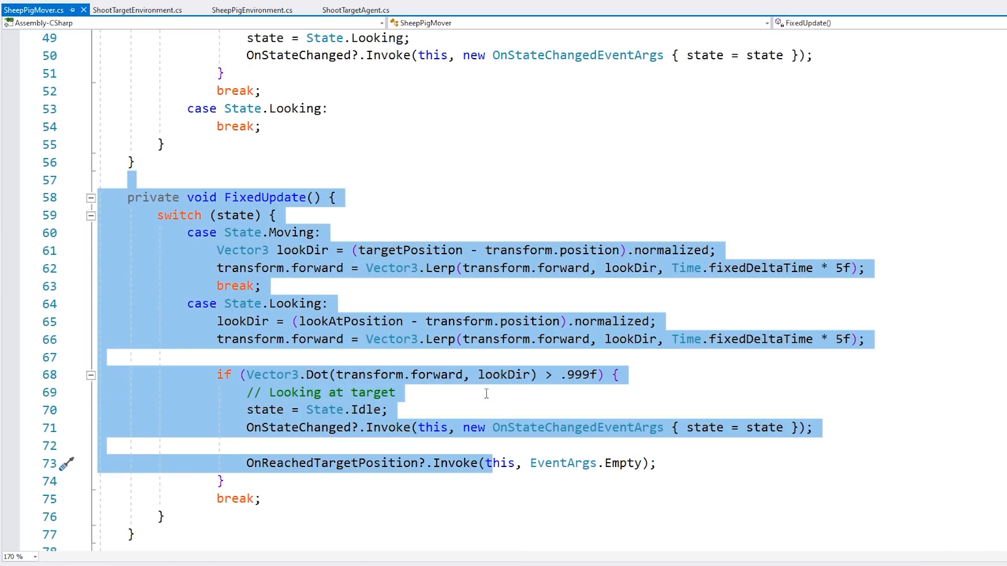
# Review SheepPigEnvironment.cs, then select the RequestDecision call in SheepPigAgent.cs and scroll to its reward code.
pyautogui.click(136, 10)
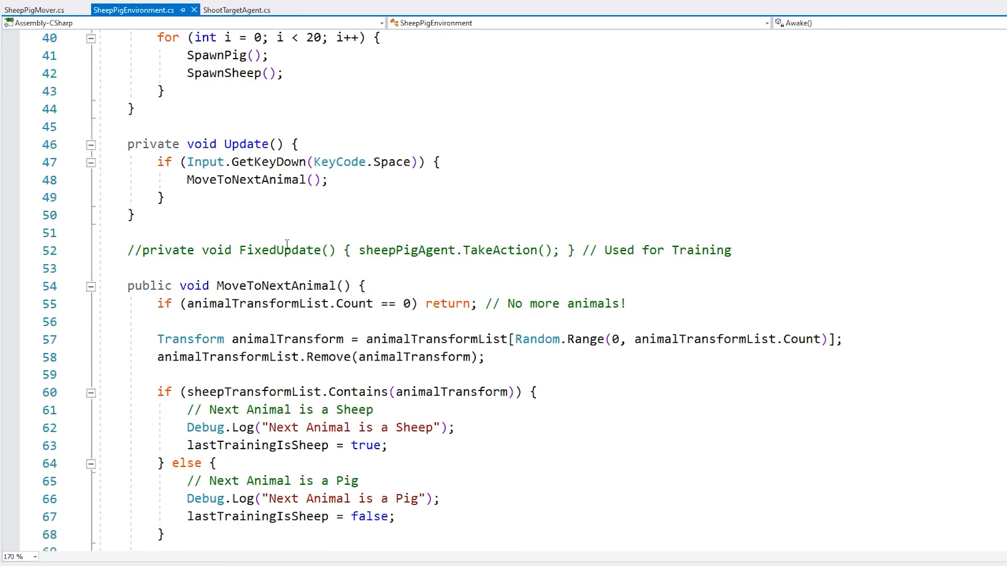
pyautogui.scroll(-3)
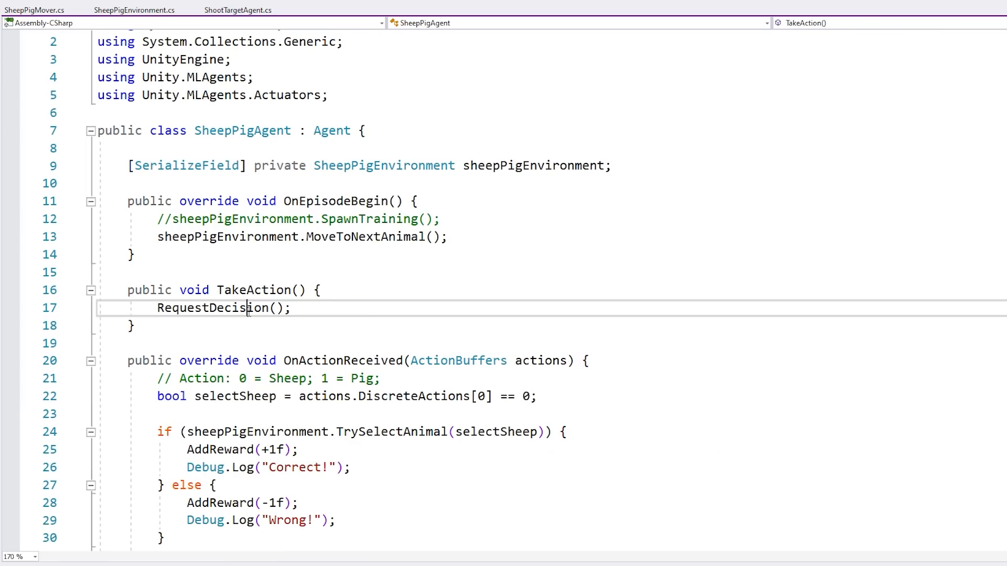
pyautogui.doubleClick(208, 307)
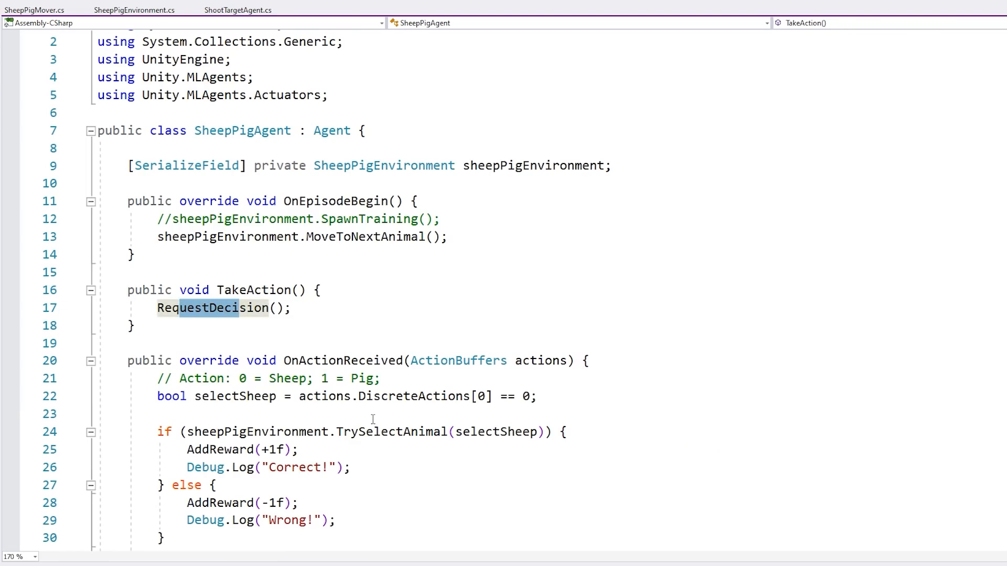
pyautogui.scroll(-3)
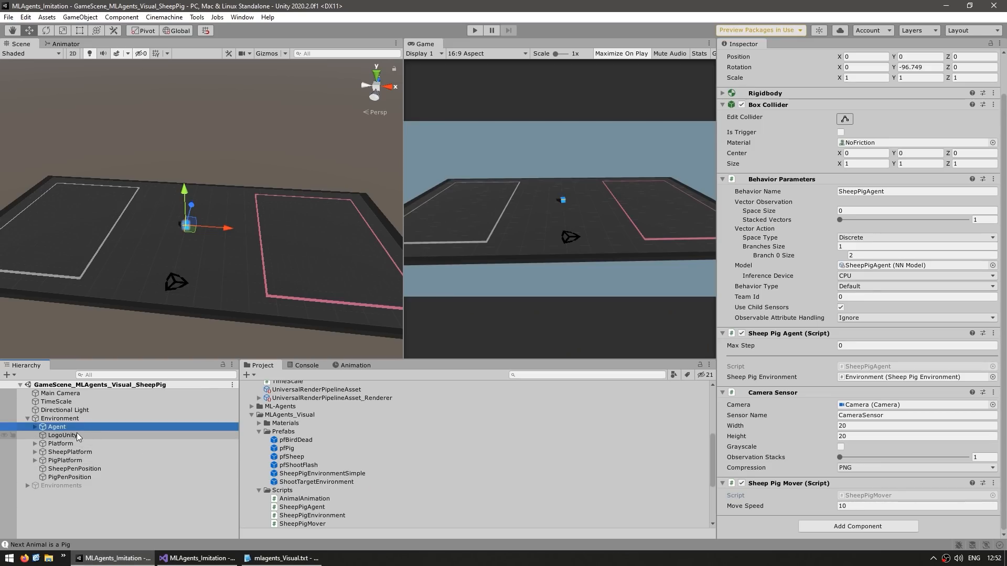
# Expand Agent, select its Camera and view the Culling Mask layer list, leaving it unchanged.
pyautogui.click(35, 427)
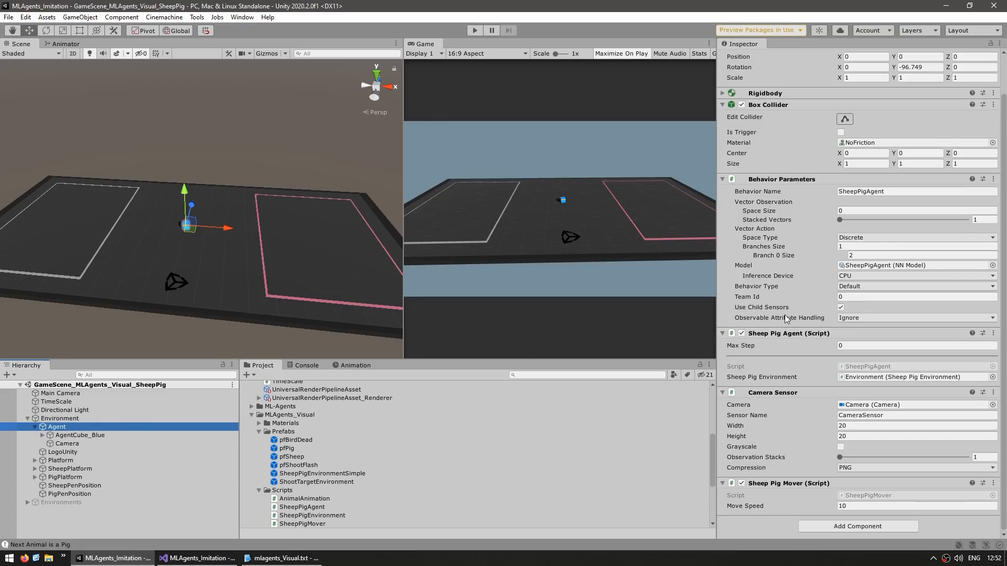
pyautogui.moveTo(776, 408)
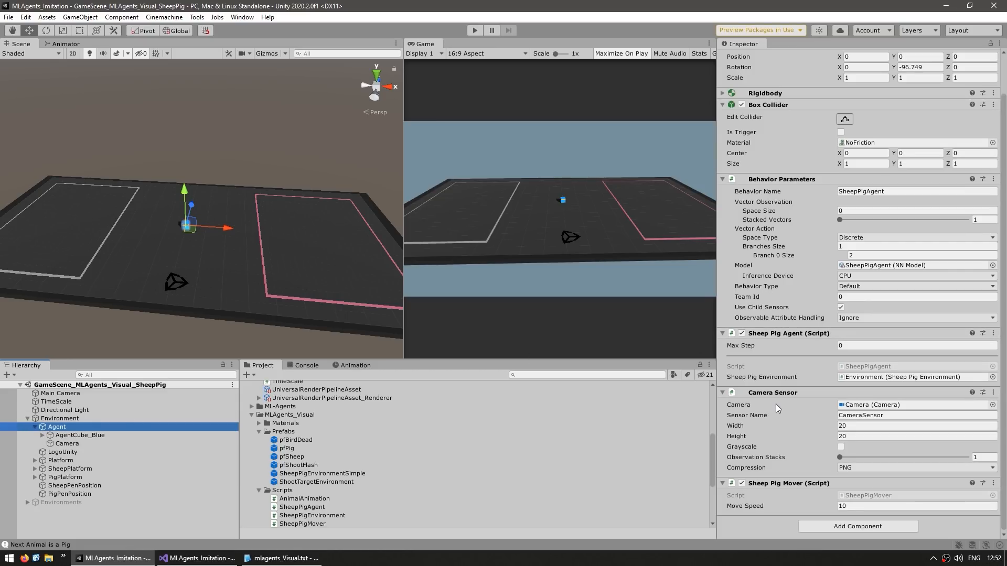
pyautogui.click(66, 443)
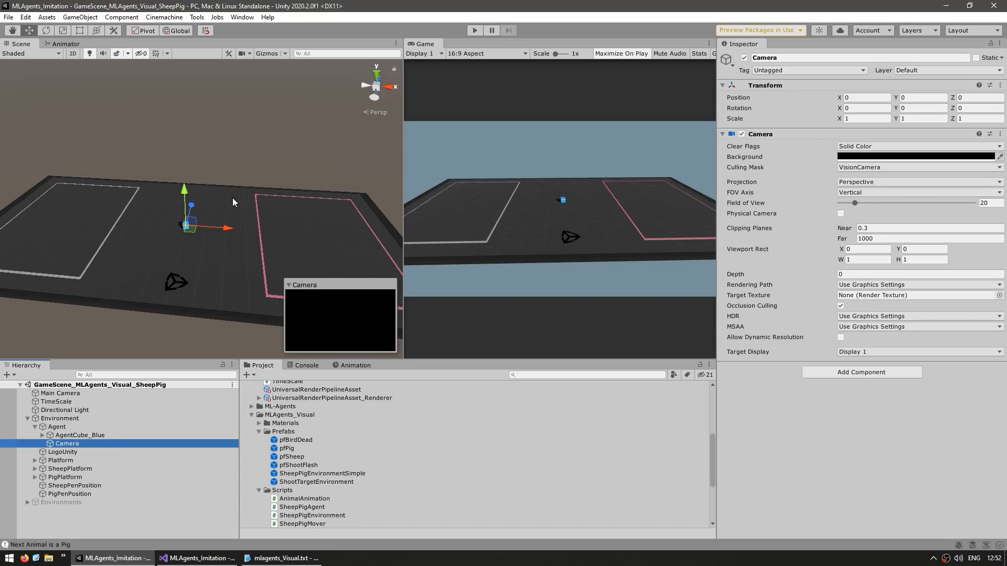
pyautogui.moveTo(219, 266)
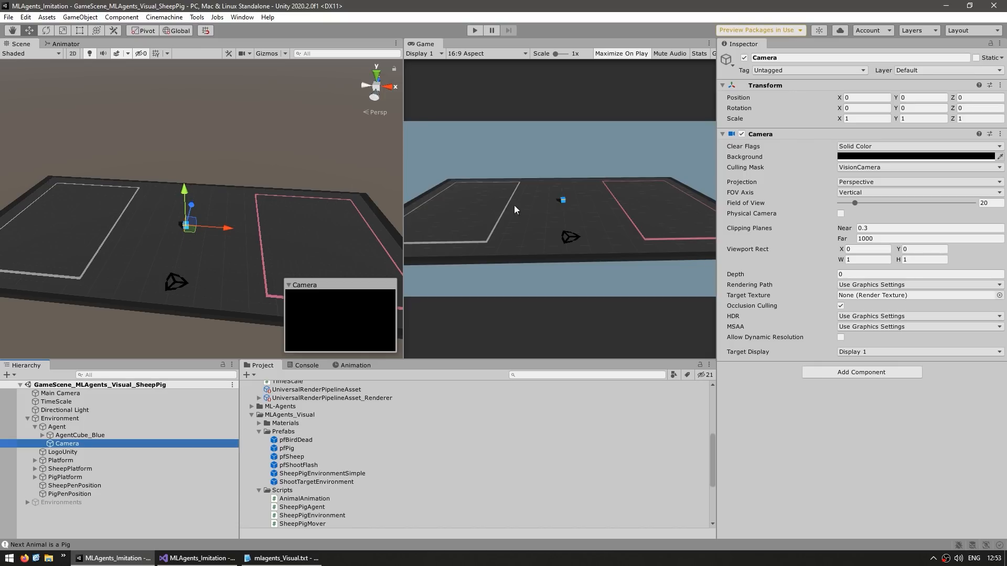
pyautogui.click(919, 167)
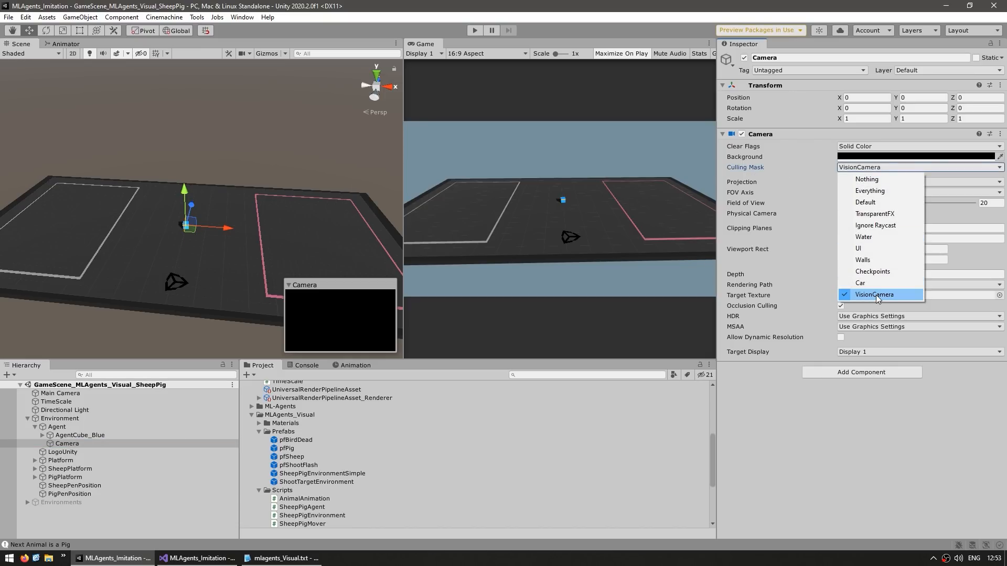
pyautogui.click(877, 294)
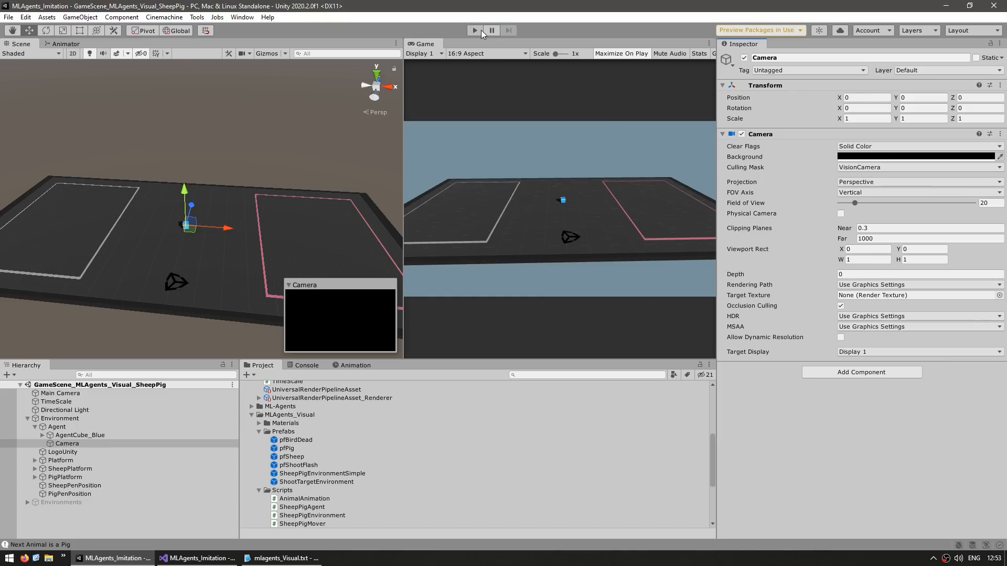
# Run the scene in Play mode, then pick pfPig in the Project window.
pyautogui.click(474, 31)
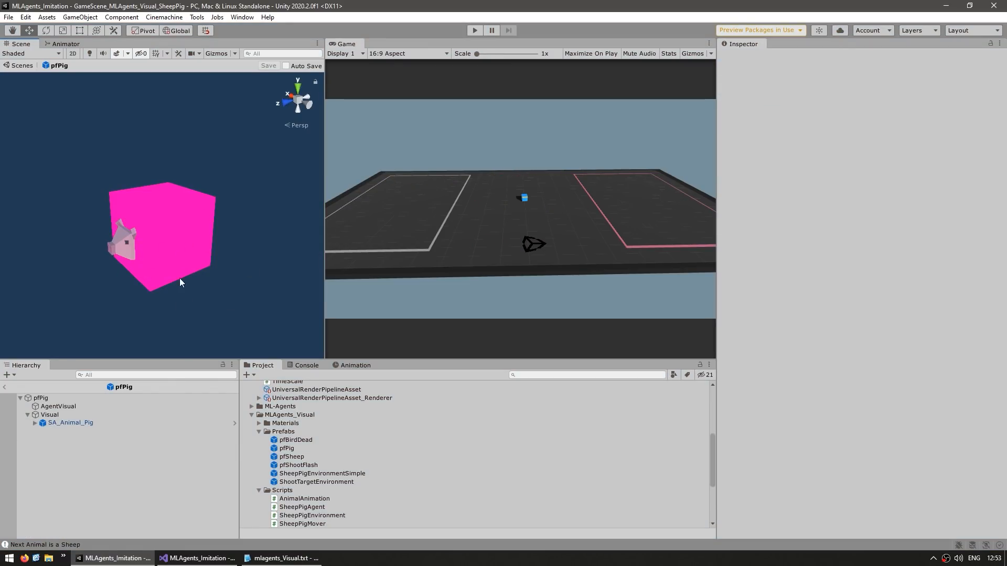
pyautogui.click(57, 406)
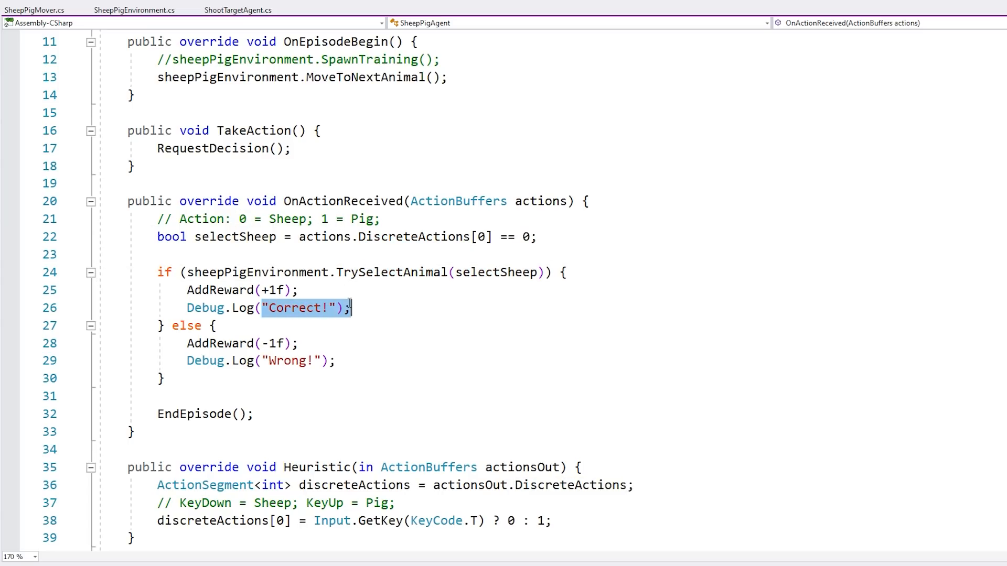
# Select the "Correct!" log string in SheepPigAgent's OnActionReceived reward logic.
pyautogui.doubleClick(288, 360)
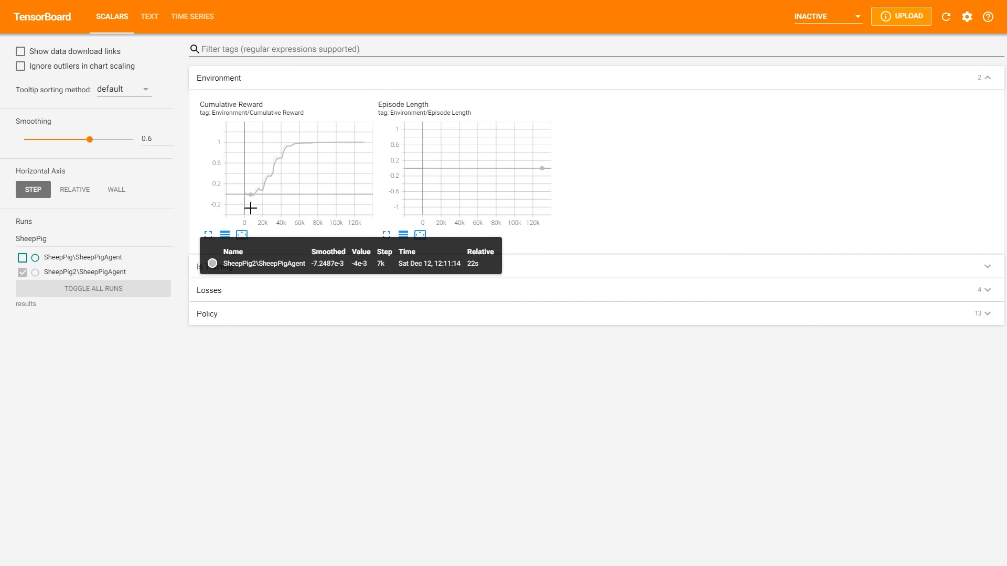
pyautogui.moveTo(285, 206)
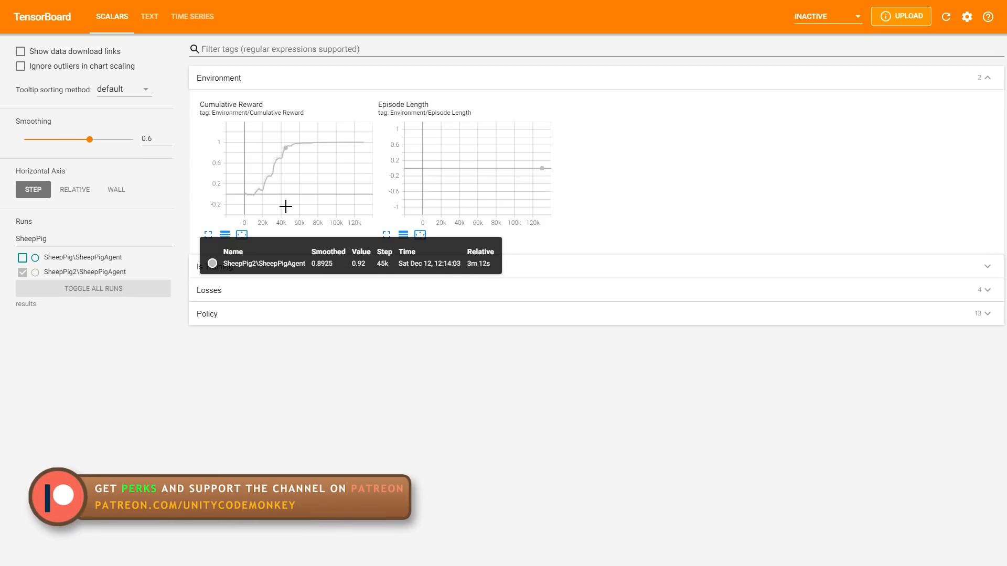
pyautogui.moveTo(350, 206)
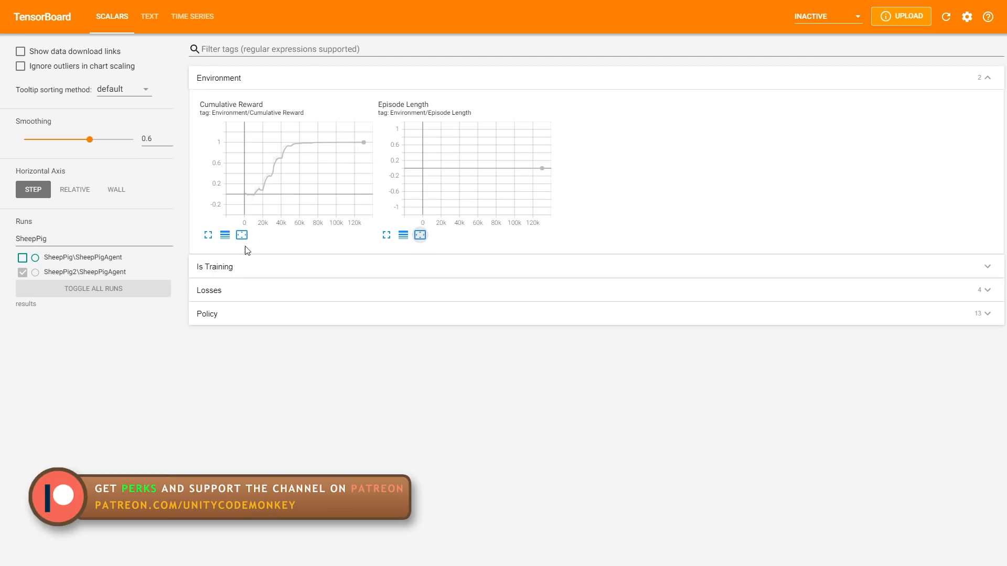
pyautogui.moveTo(538, 190)
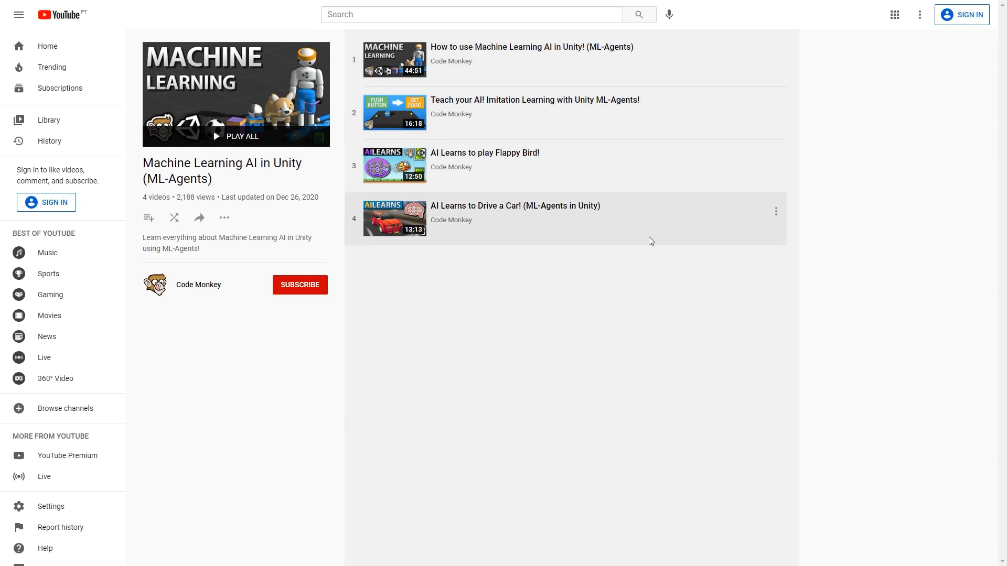
pyautogui.moveTo(759, 224)
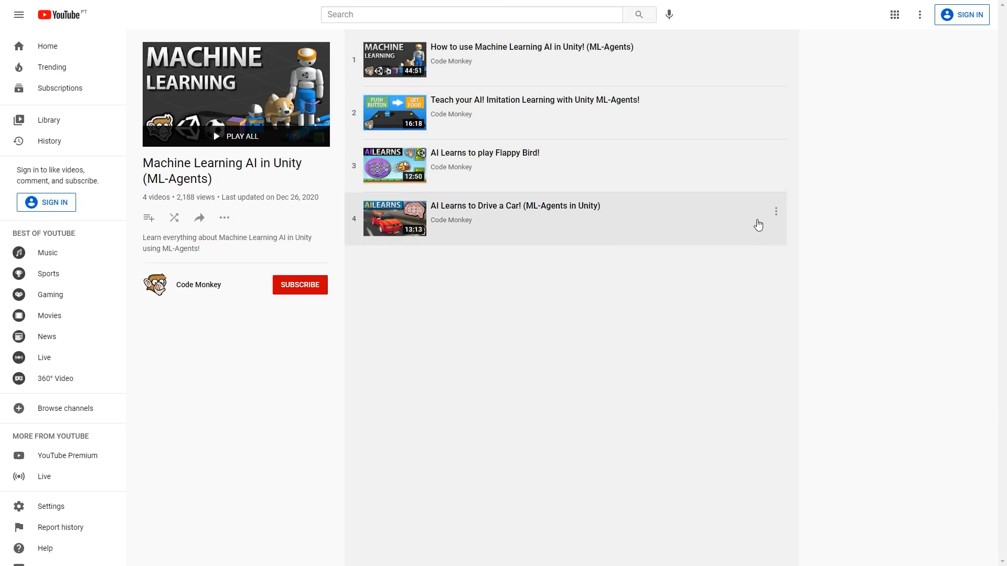
pyautogui.moveTo(618, 123)
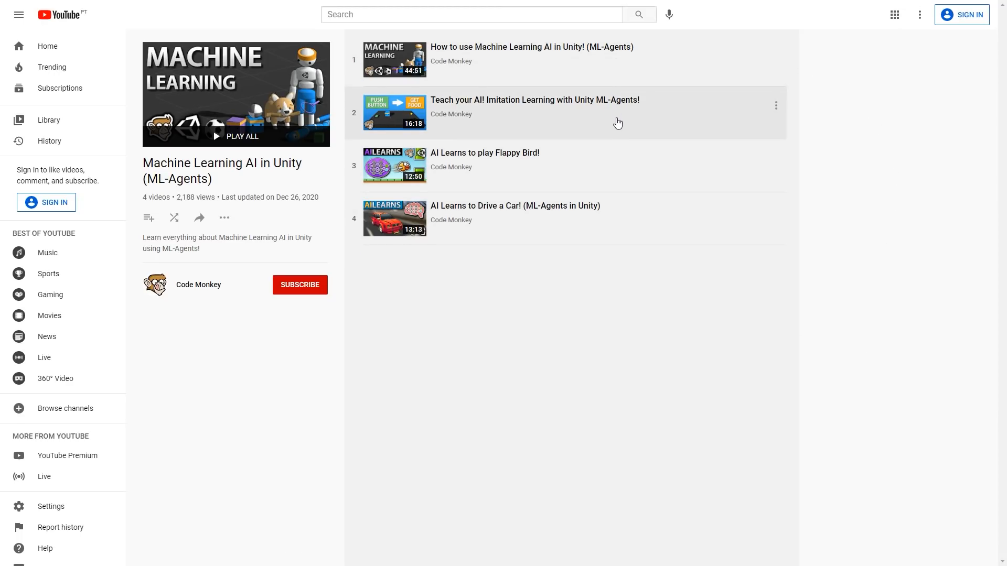
pyautogui.moveTo(764, 73)
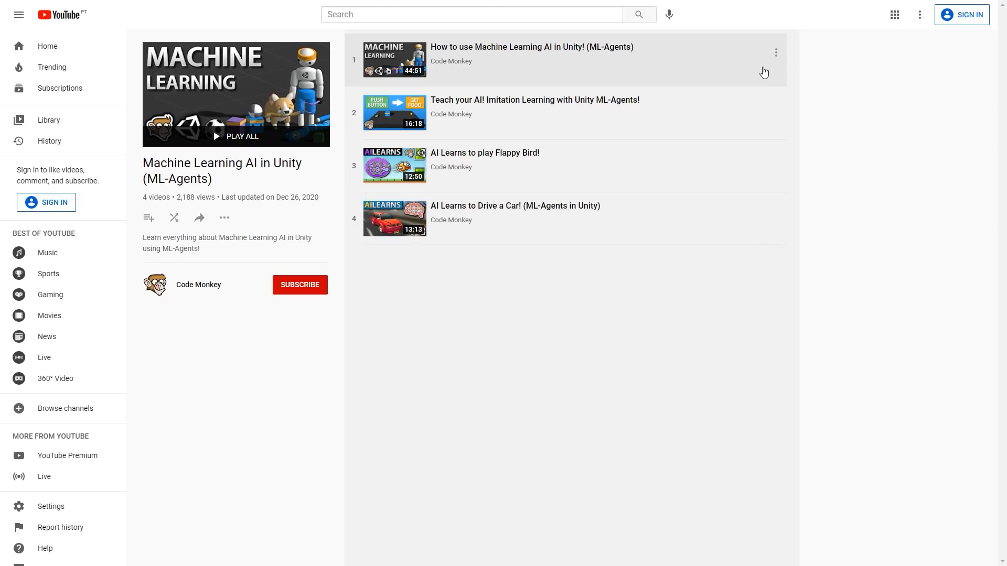